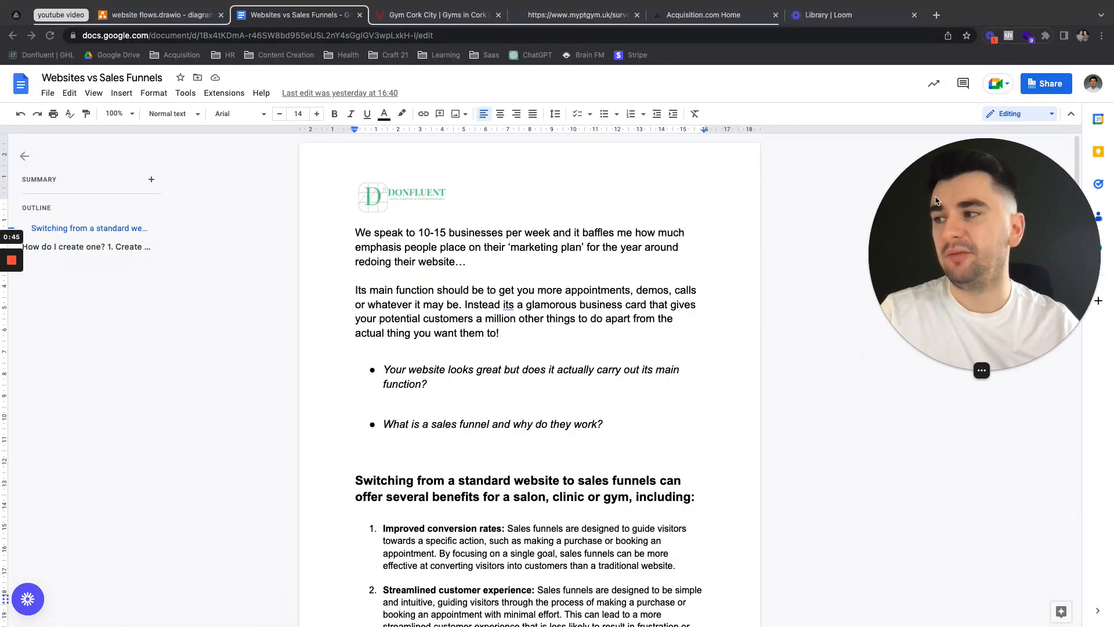
mouse_move(973, 497)
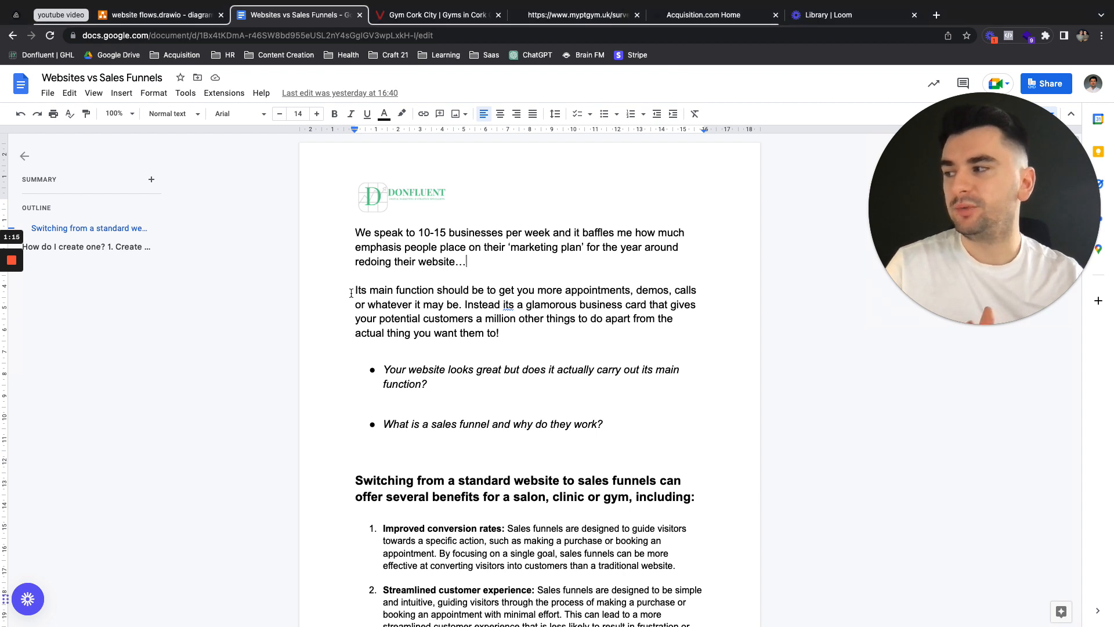
Highlight the sales funnel question bullet, then bring up the website flows diagram.
drag(355, 291, 499, 332)
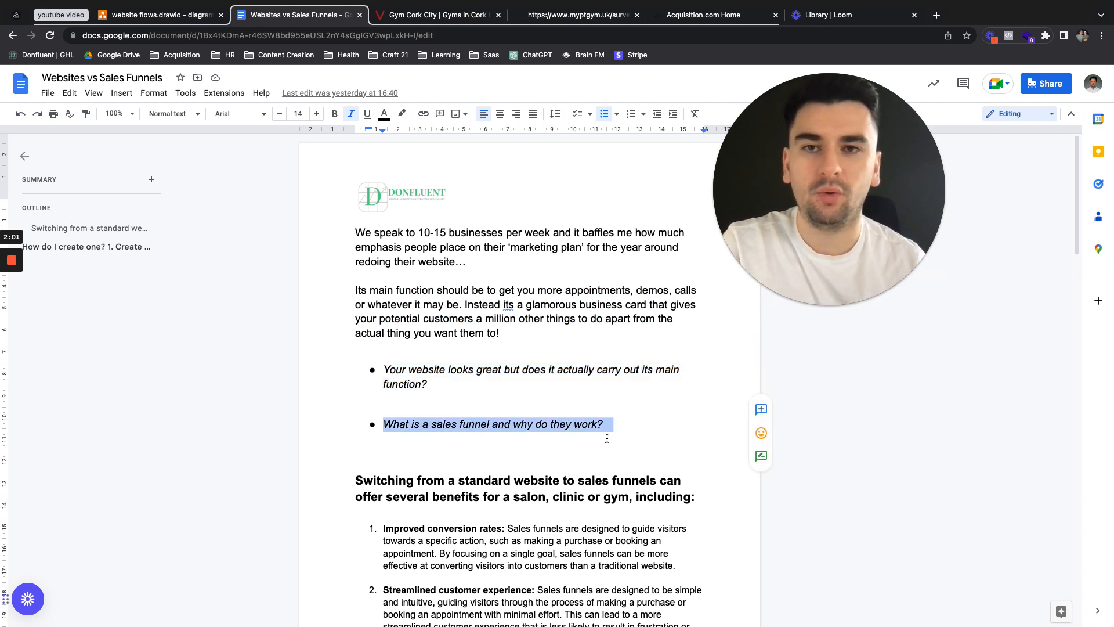
scroll(down, 3)
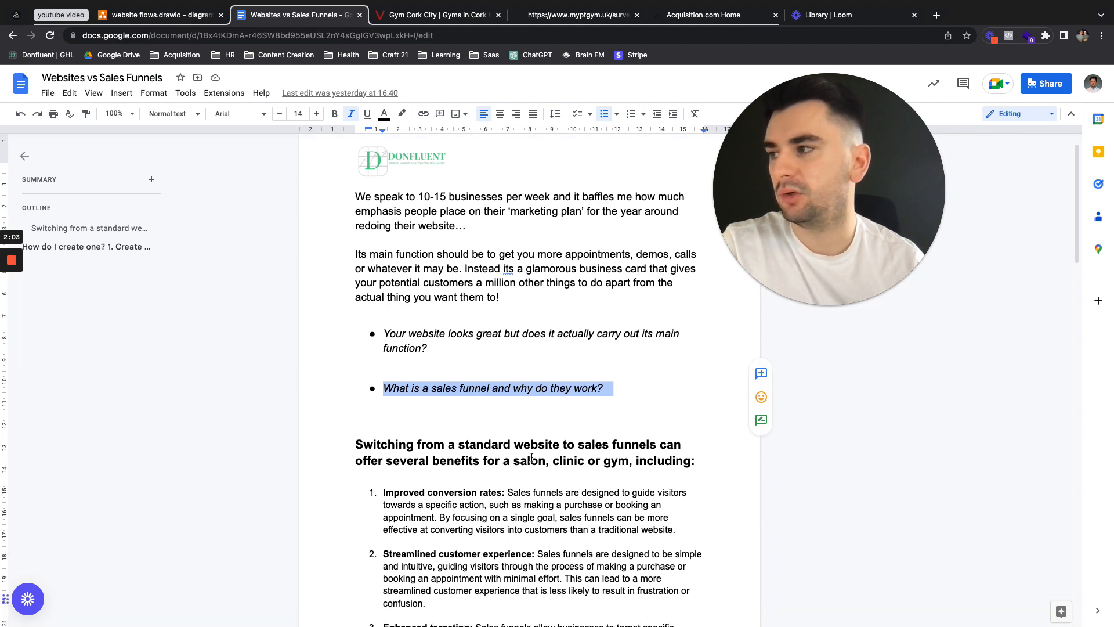
click(151, 14)
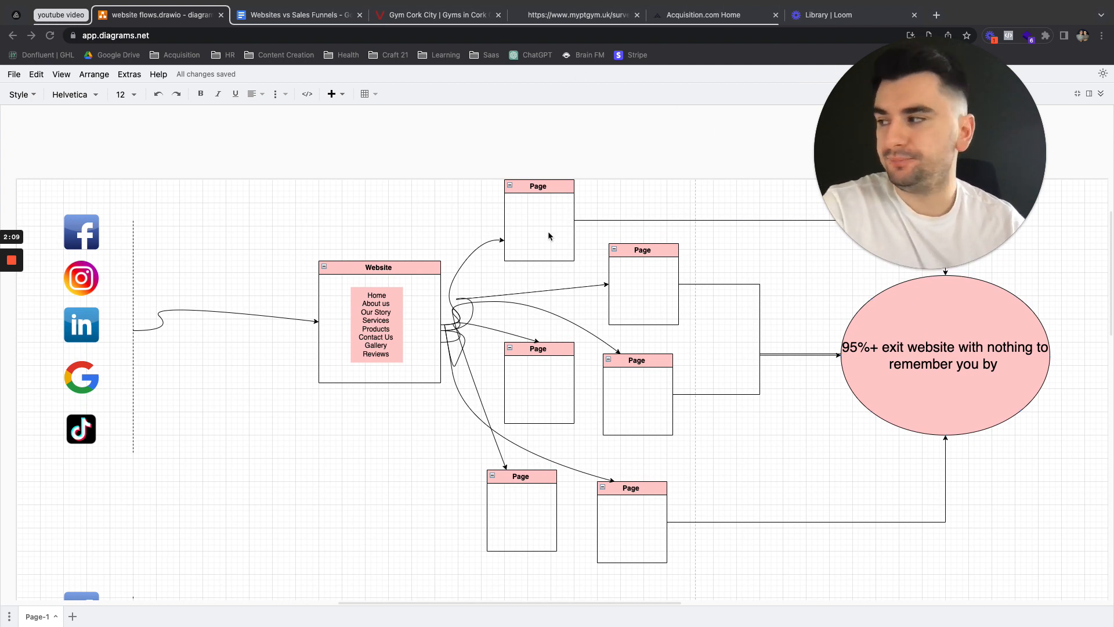
mouse_move(139, 369)
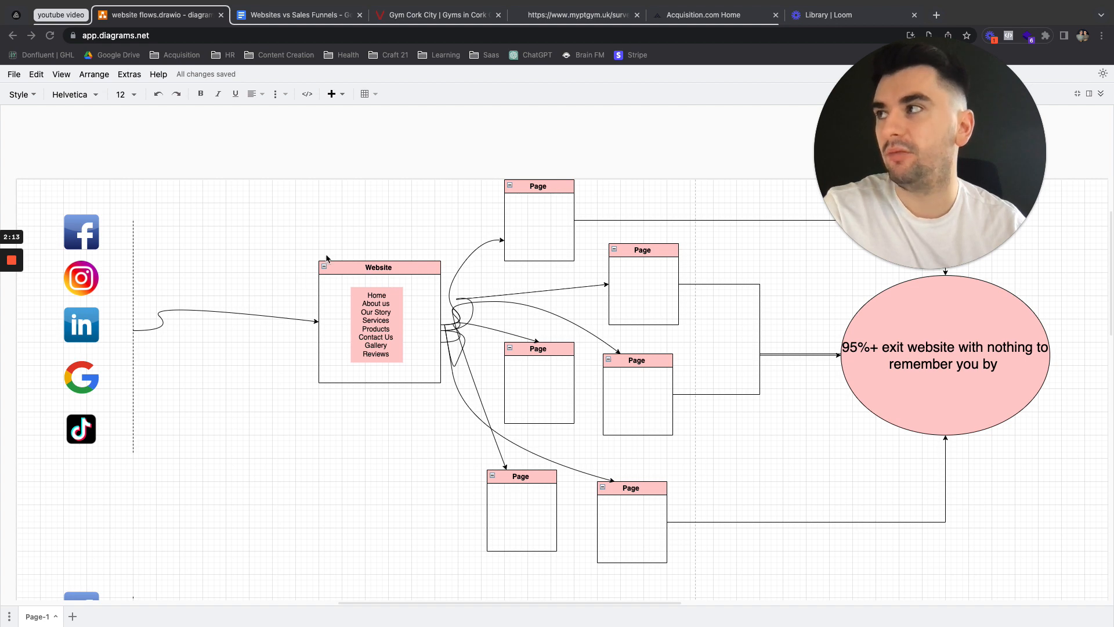
Open the Club Vitae Gym Cork City homepage, toggle its MENU, and scroll through the page.
click(438, 16)
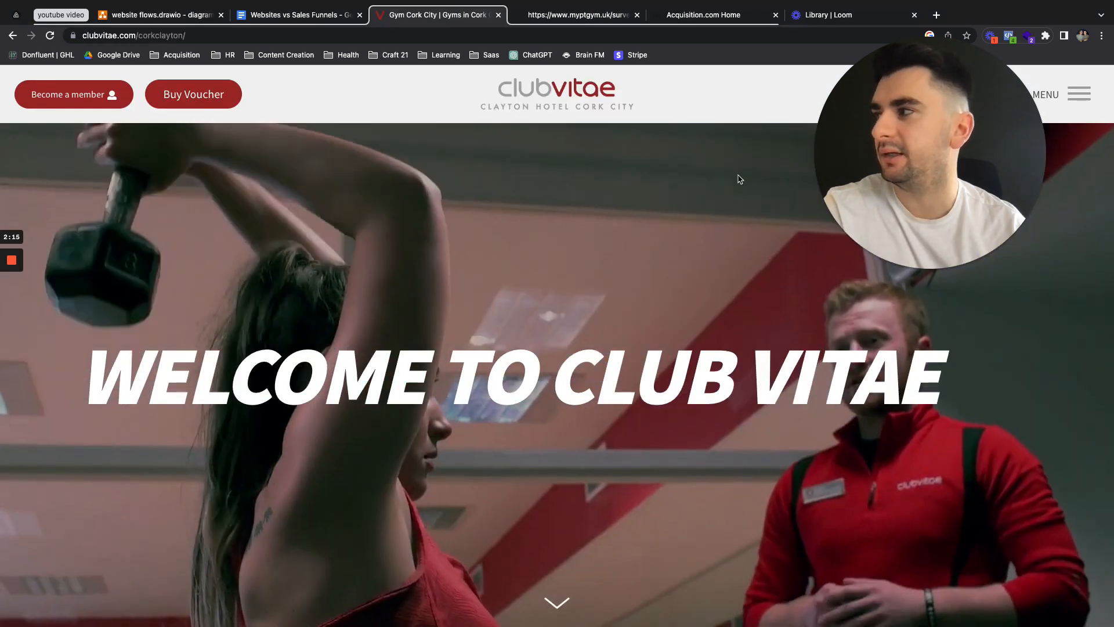
click(1080, 93)
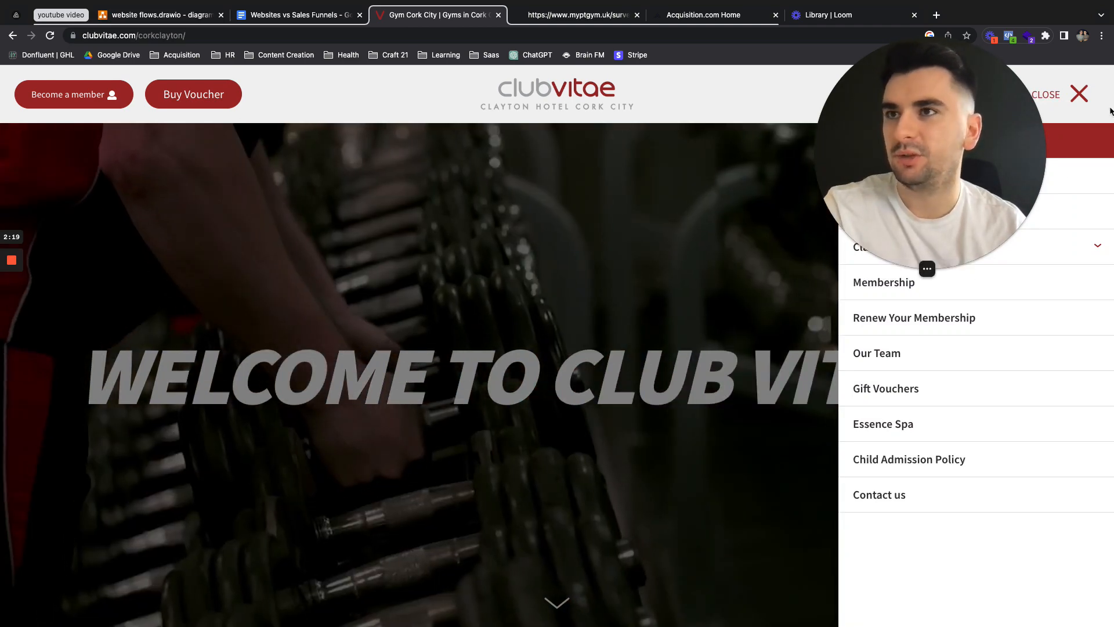
click(1079, 94)
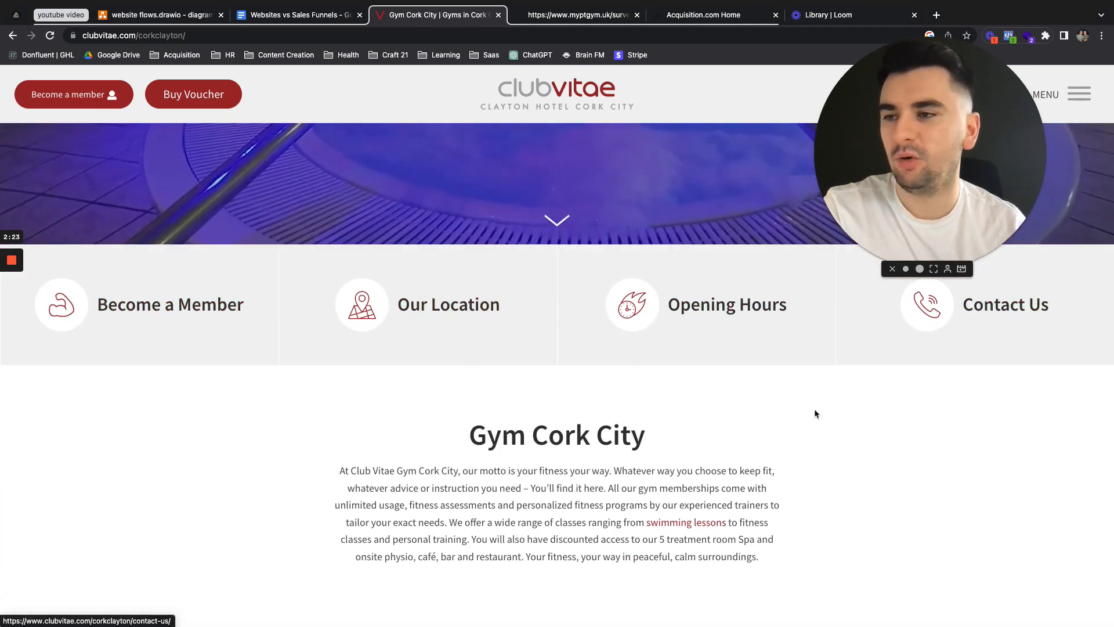
scroll(down, 3)
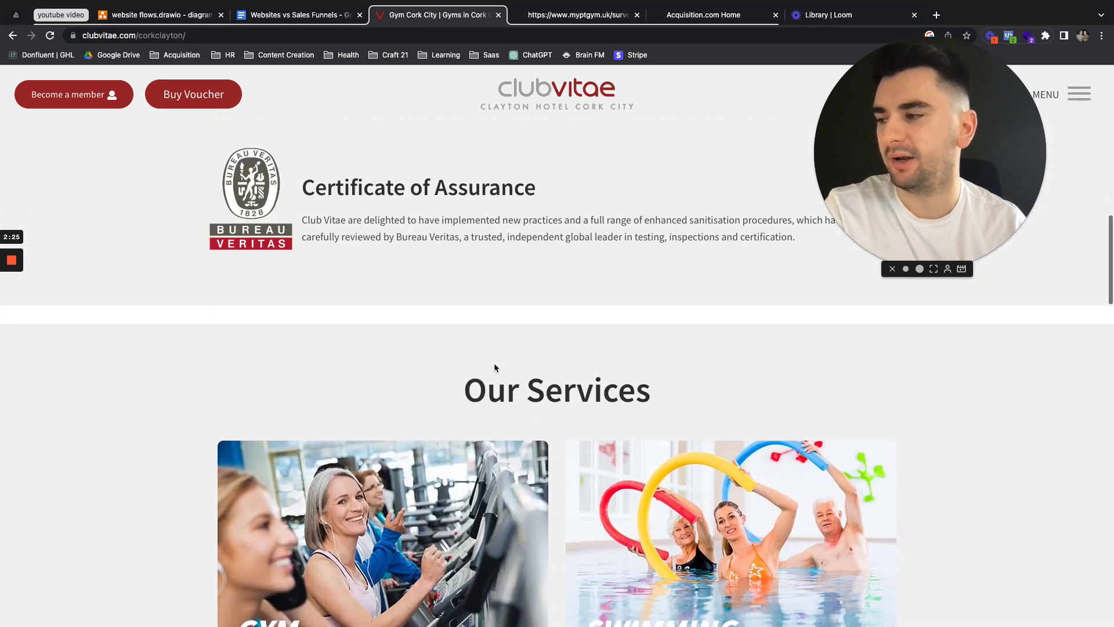
scroll(down, 3)
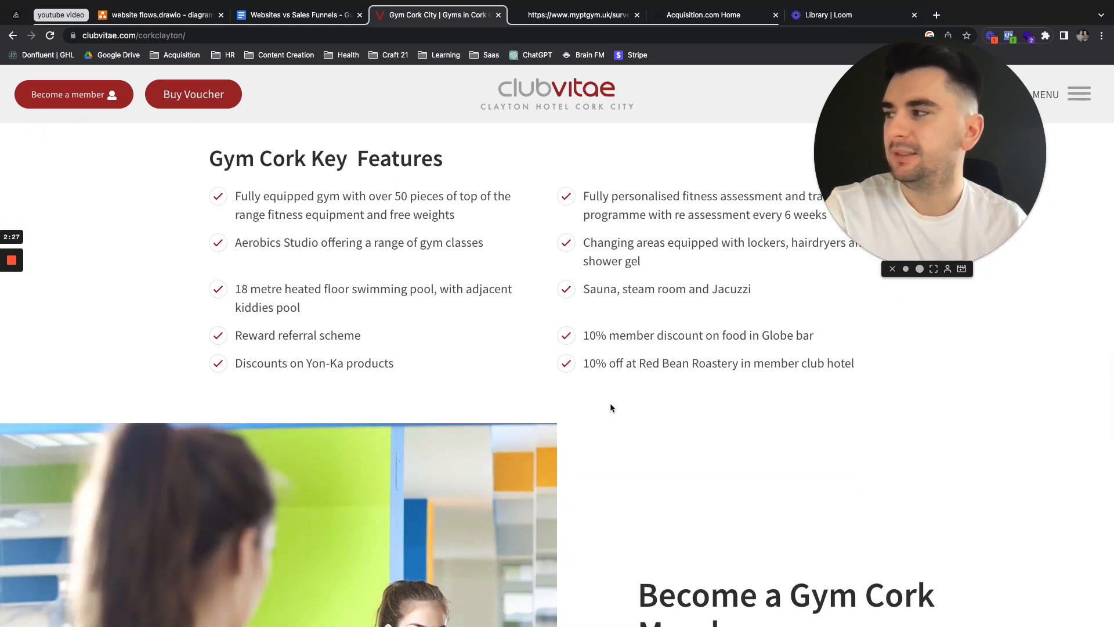
scroll(down, 3)
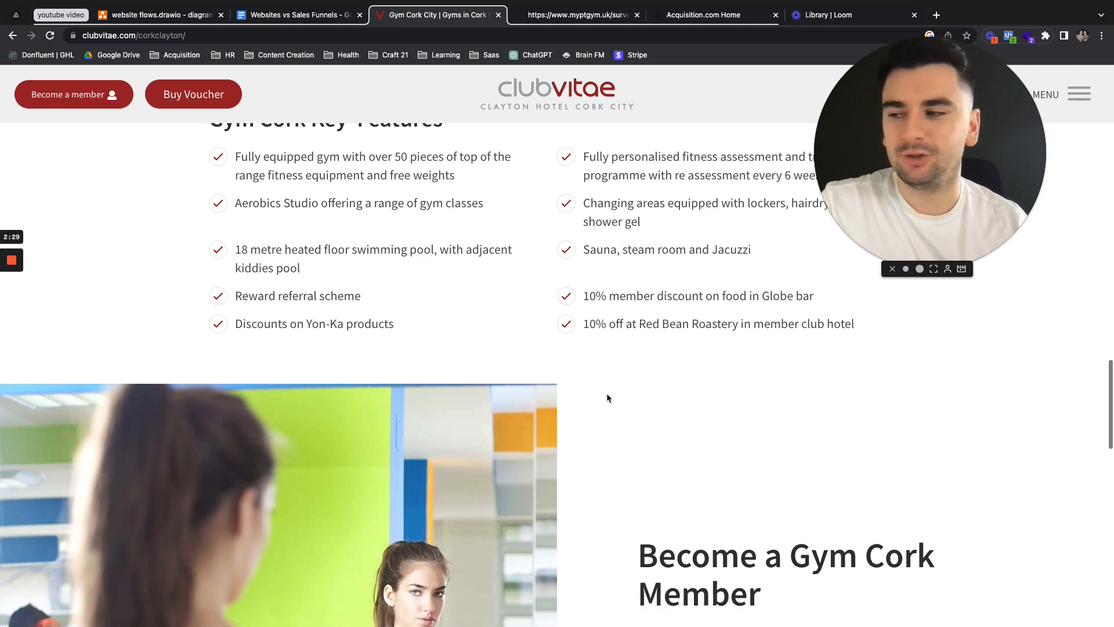
scroll(down, 3)
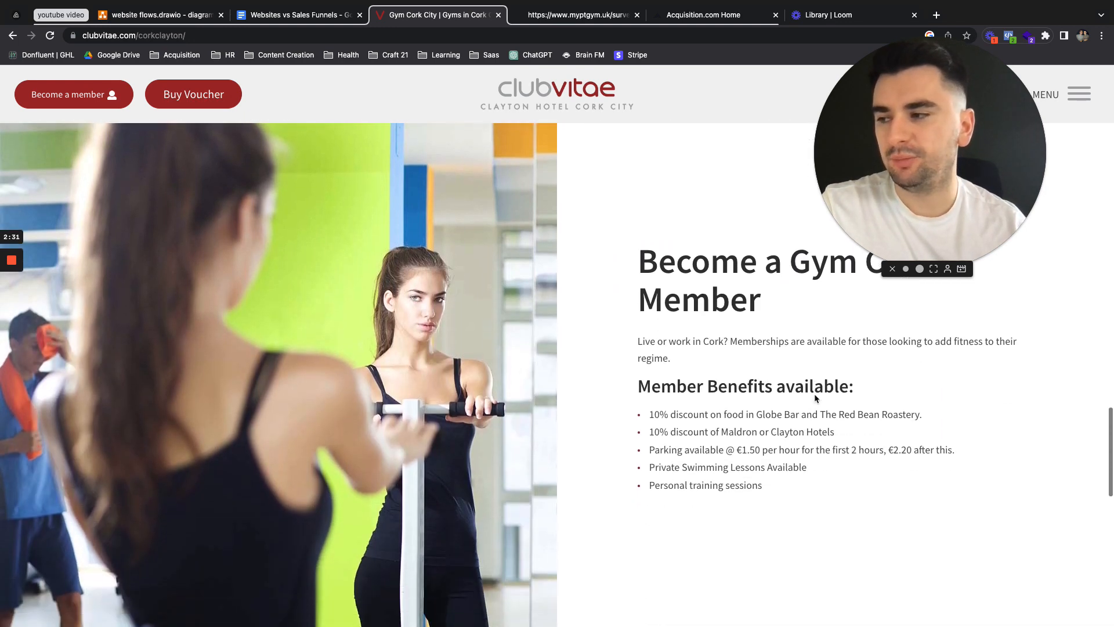
scroll(down, 3)
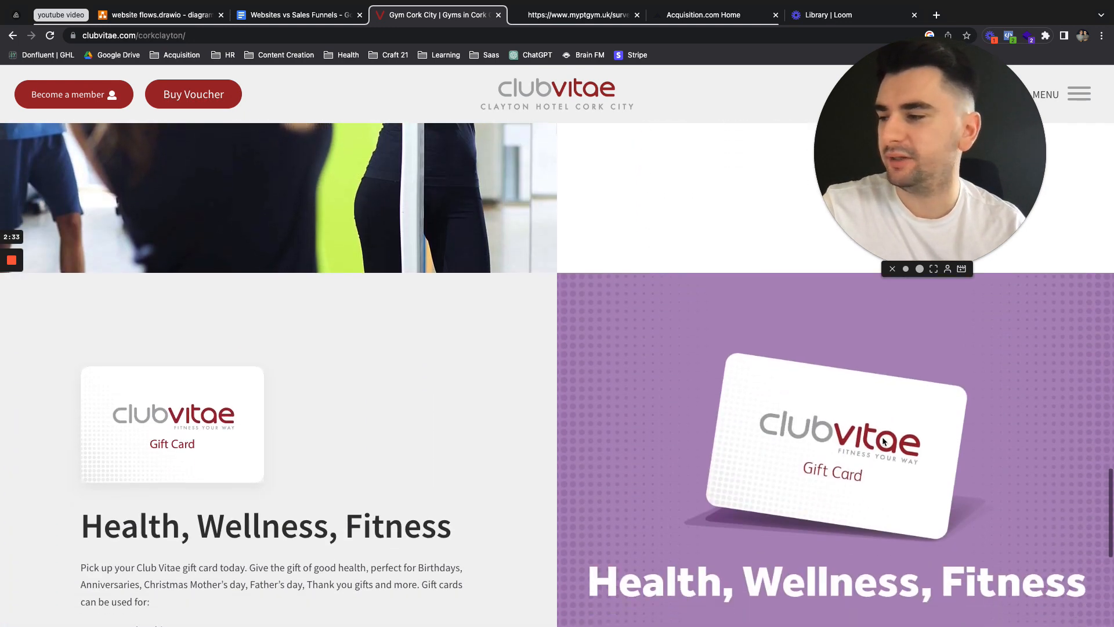
scroll(down, 3)
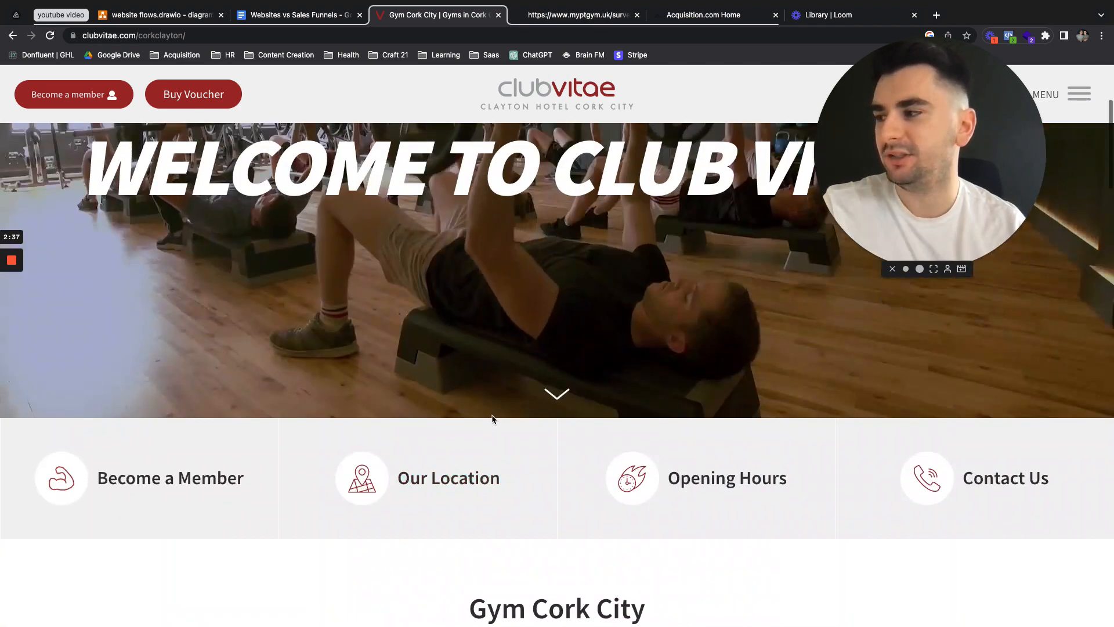
scroll(down, 3)
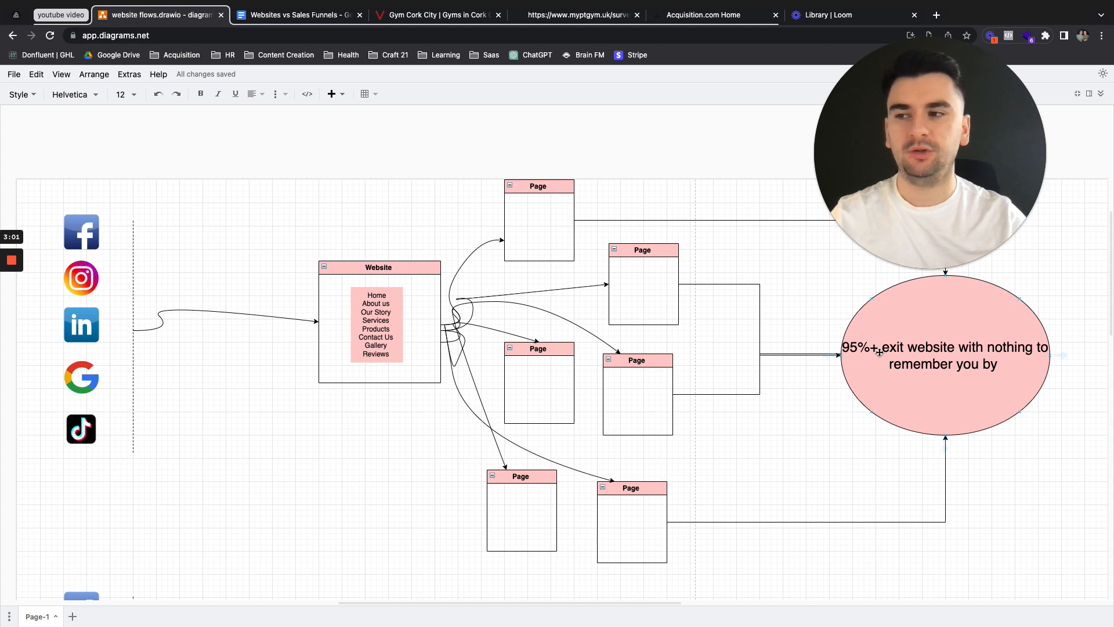
Select the 95%+ exit ellipse in the website flow diagram.
click(944, 356)
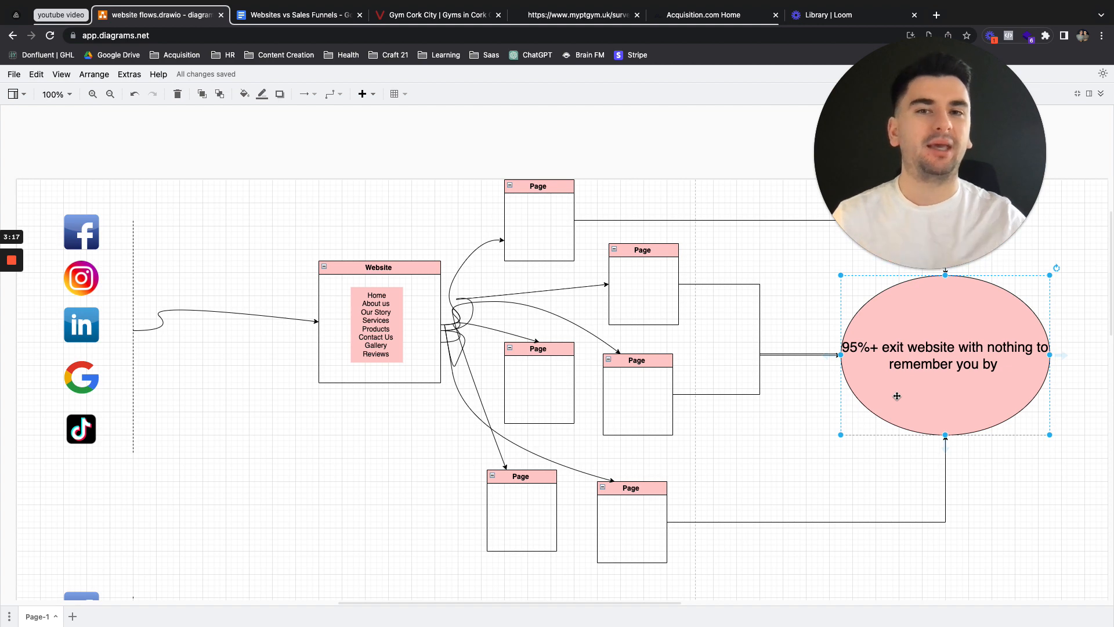
Scroll the Websites vs Sales Funnels document to the three benefits, then open the MyPT survey.
click(302, 15)
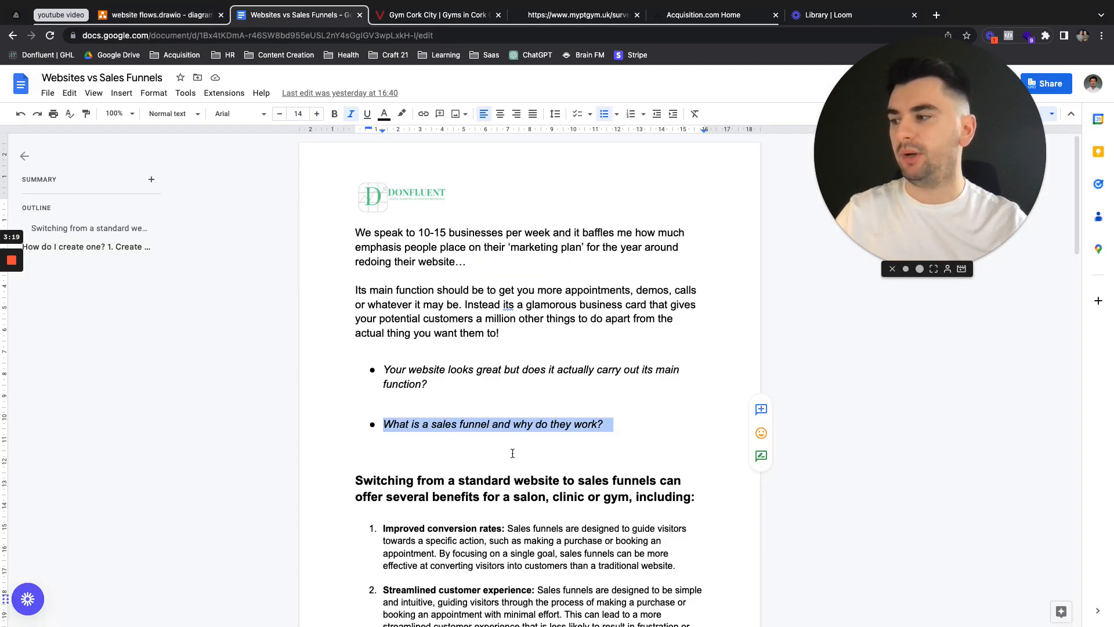
scroll(down, 3)
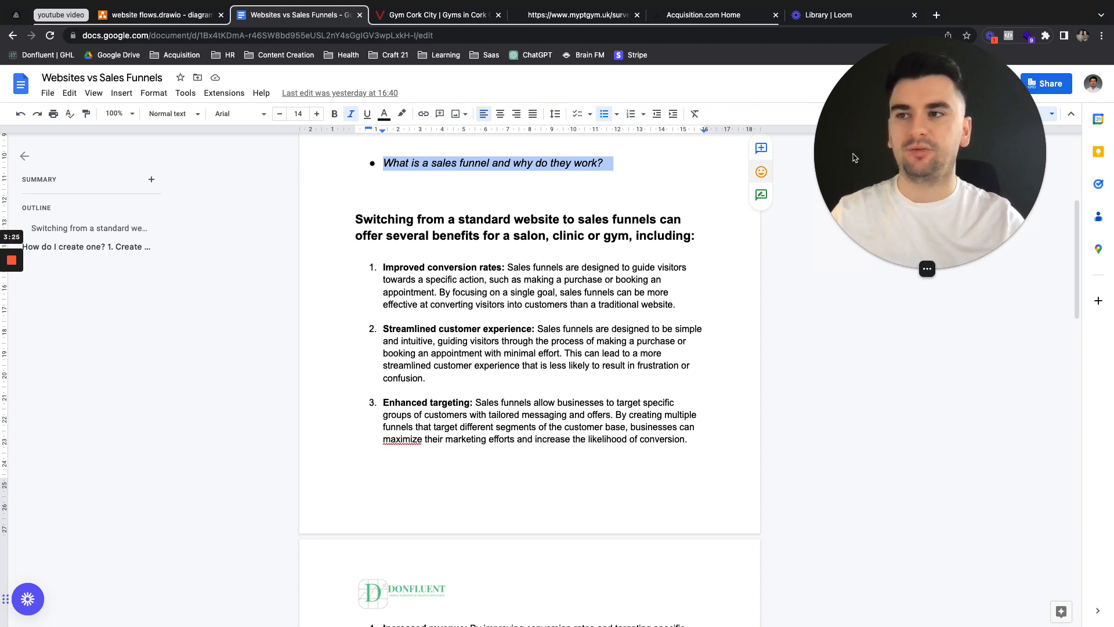
mouse_move(1052, 372)
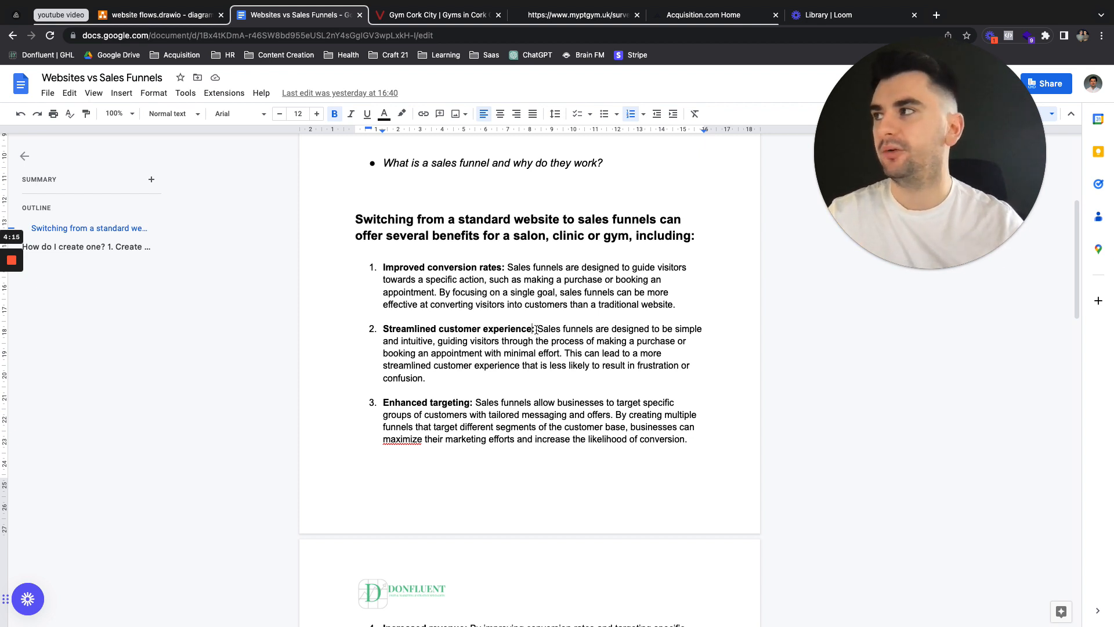
click(583, 15)
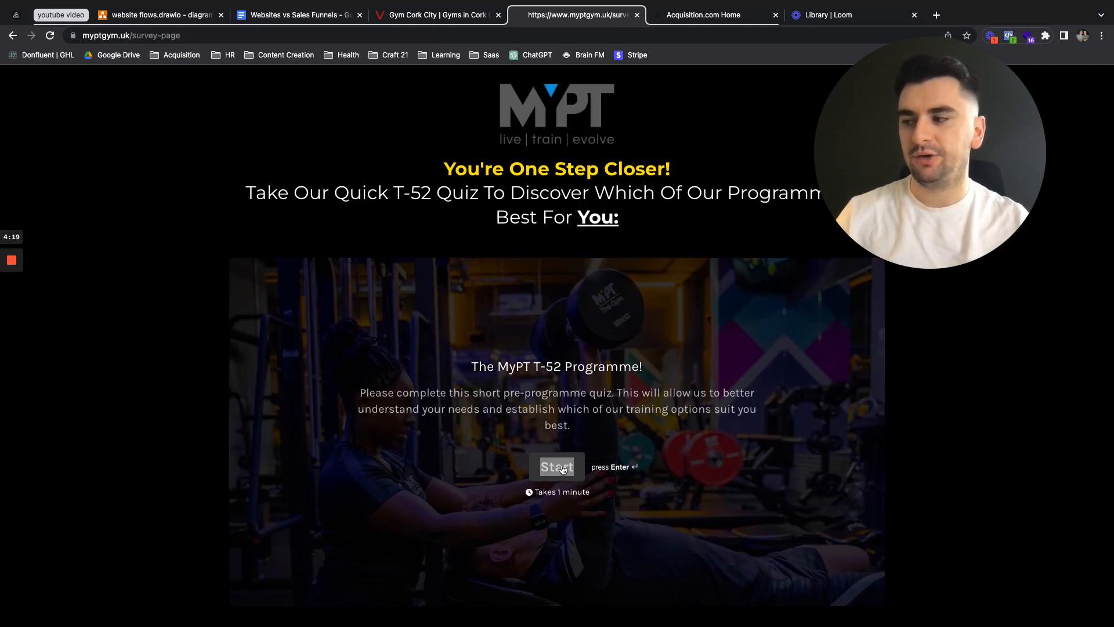
click(557, 466)
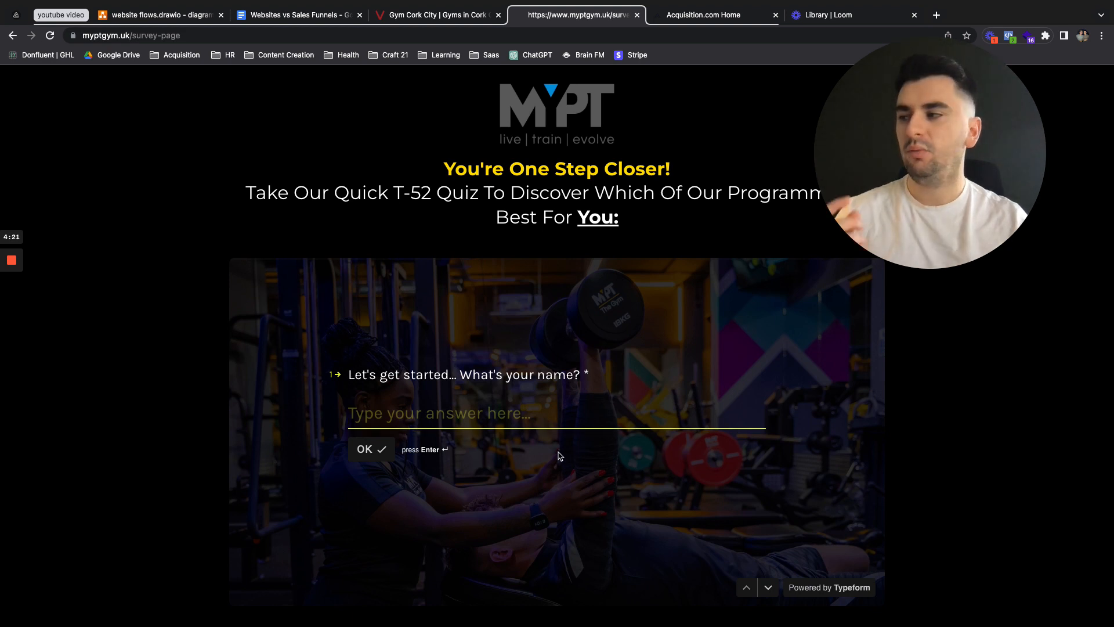
click(364, 449)
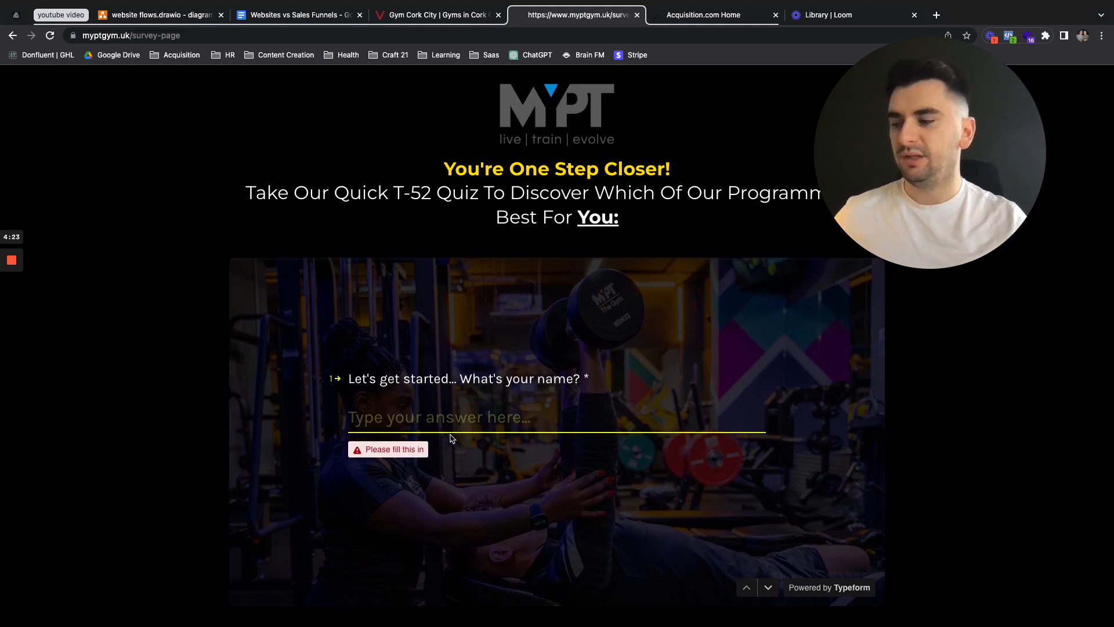
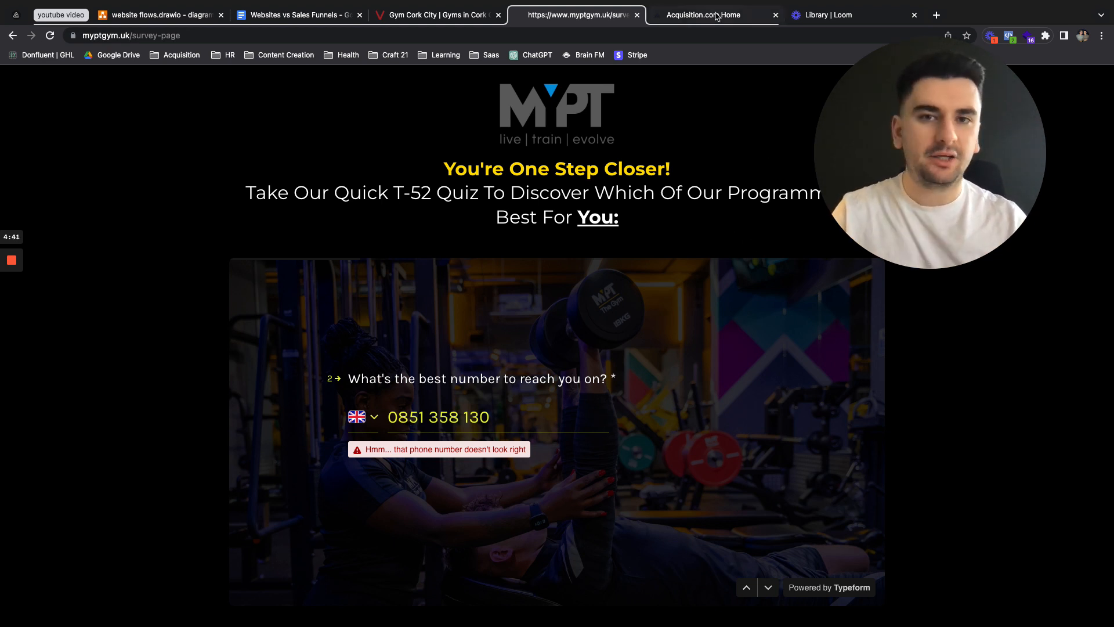
click(709, 15)
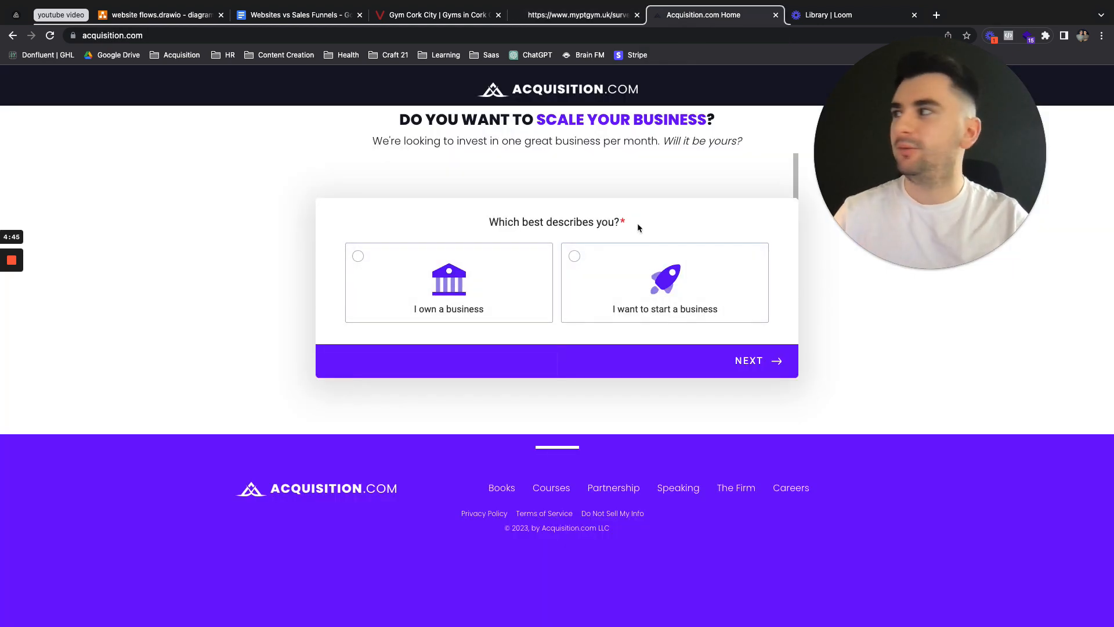
Answer the Acquisition.com survey questions, enter company name 'Donfluent', and submit.
click(116, 35)
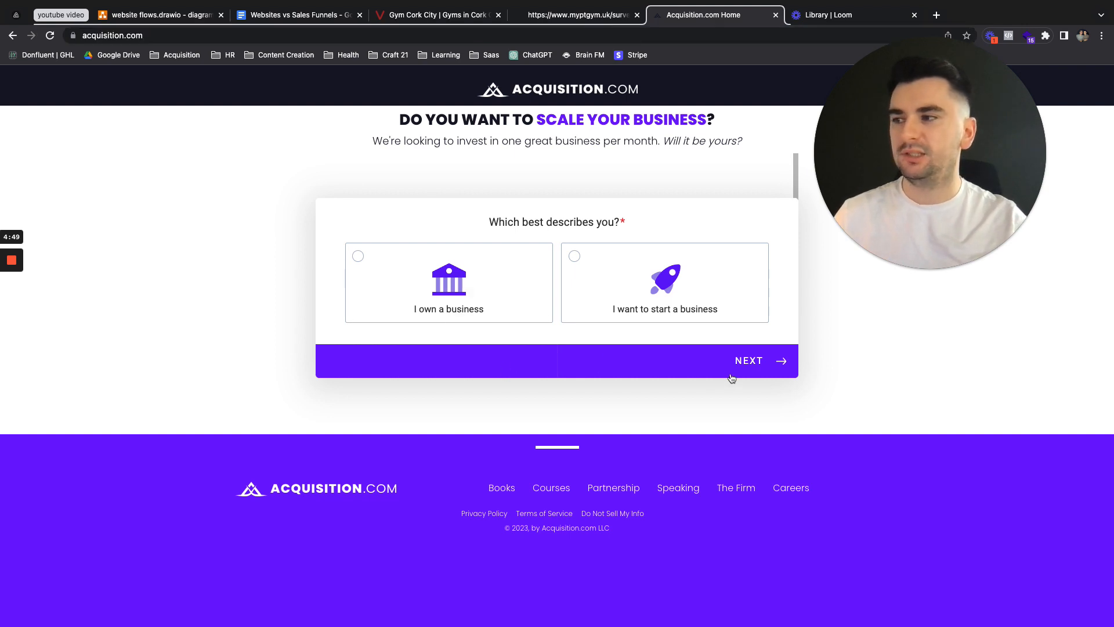
click(749, 361)
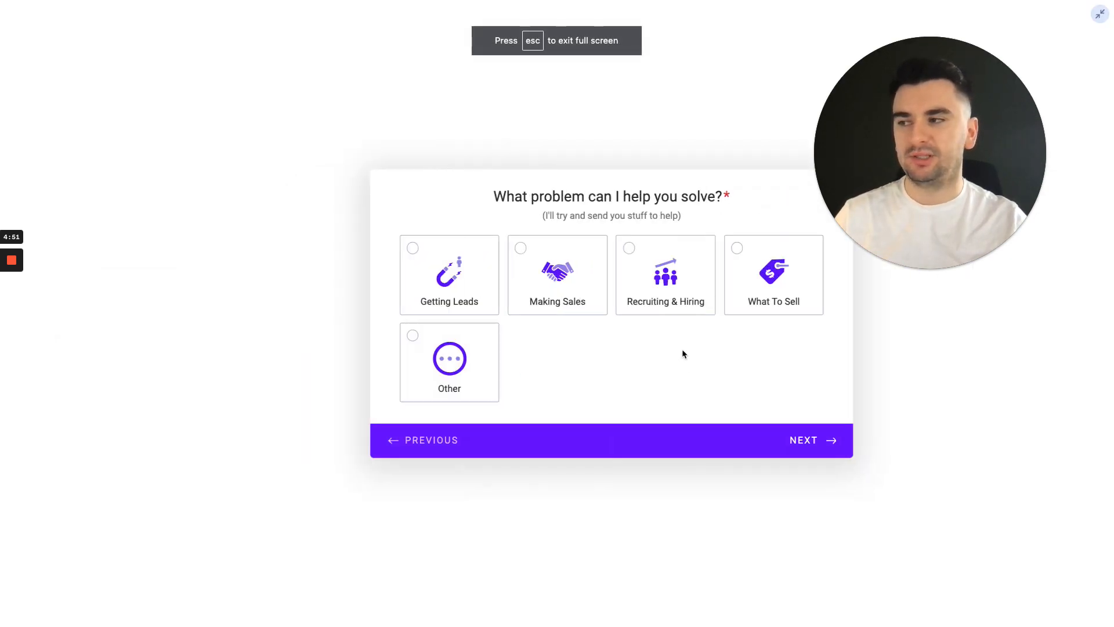
click(803, 440)
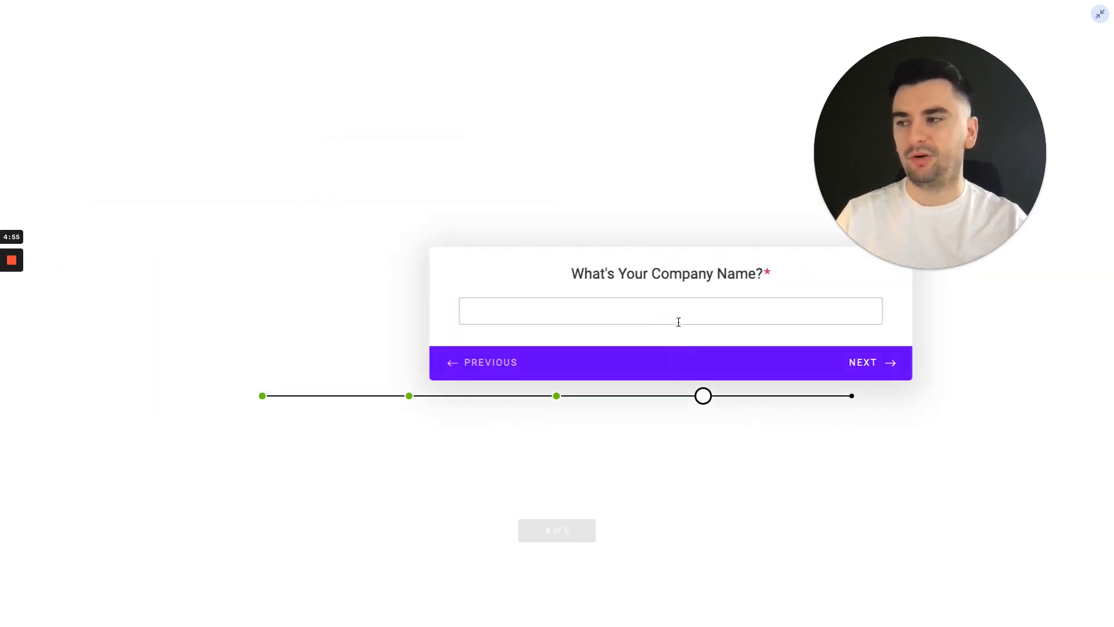
text(Donfluent)
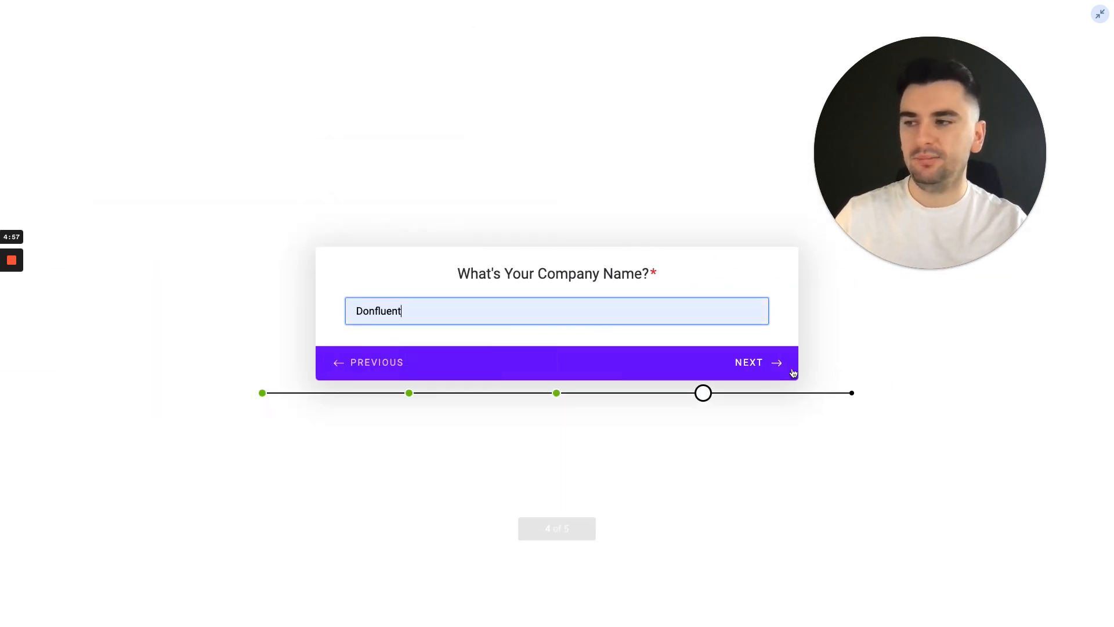
click(749, 363)
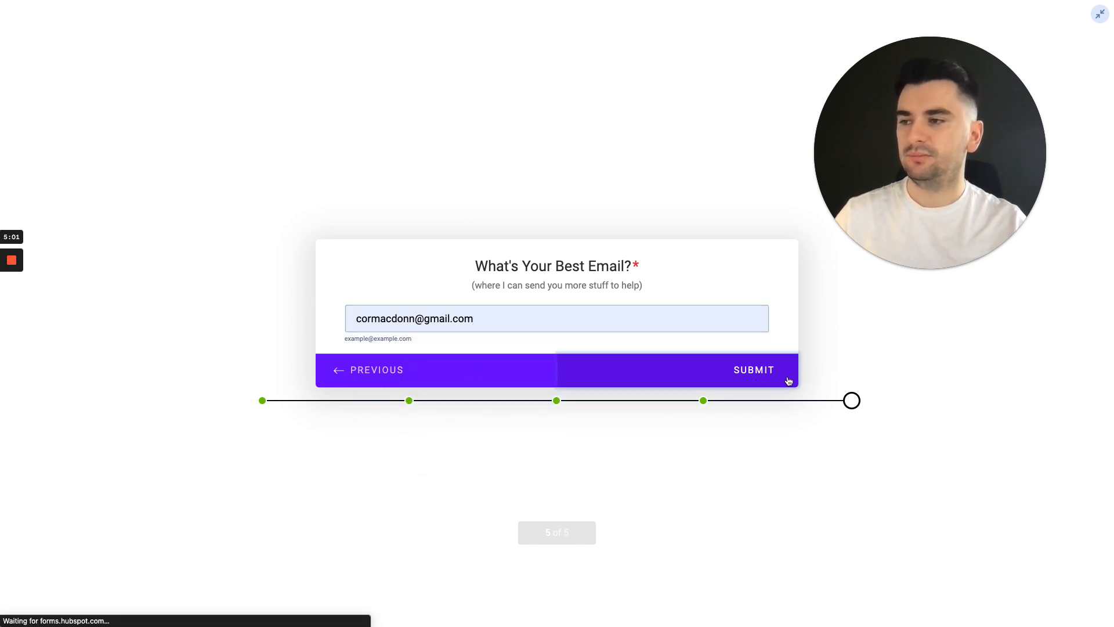
click(754, 370)
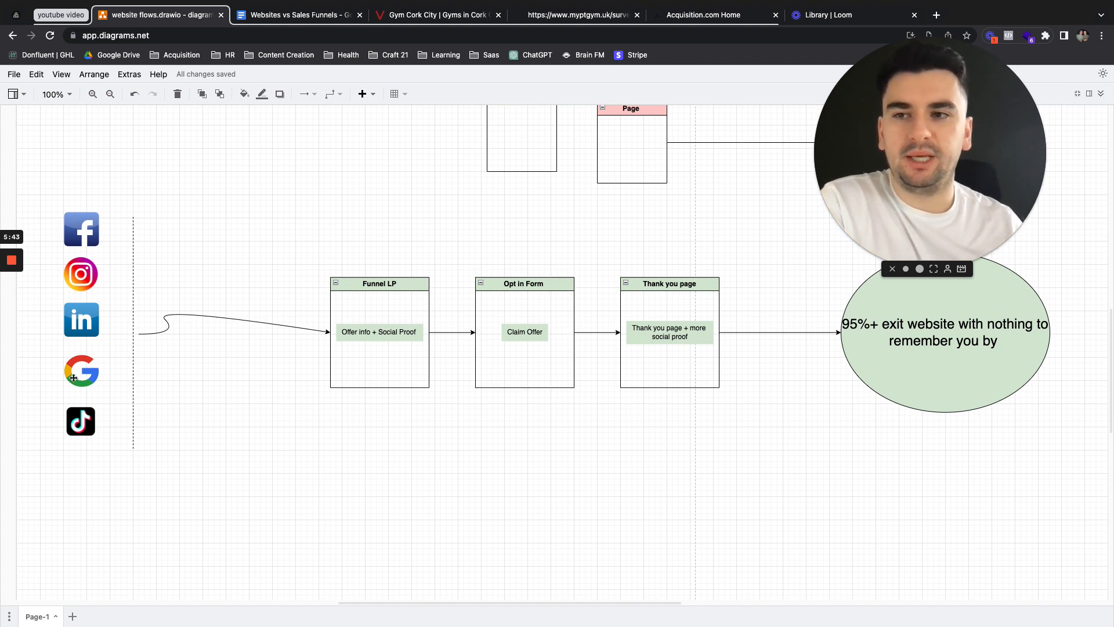
mouse_move(461, 321)
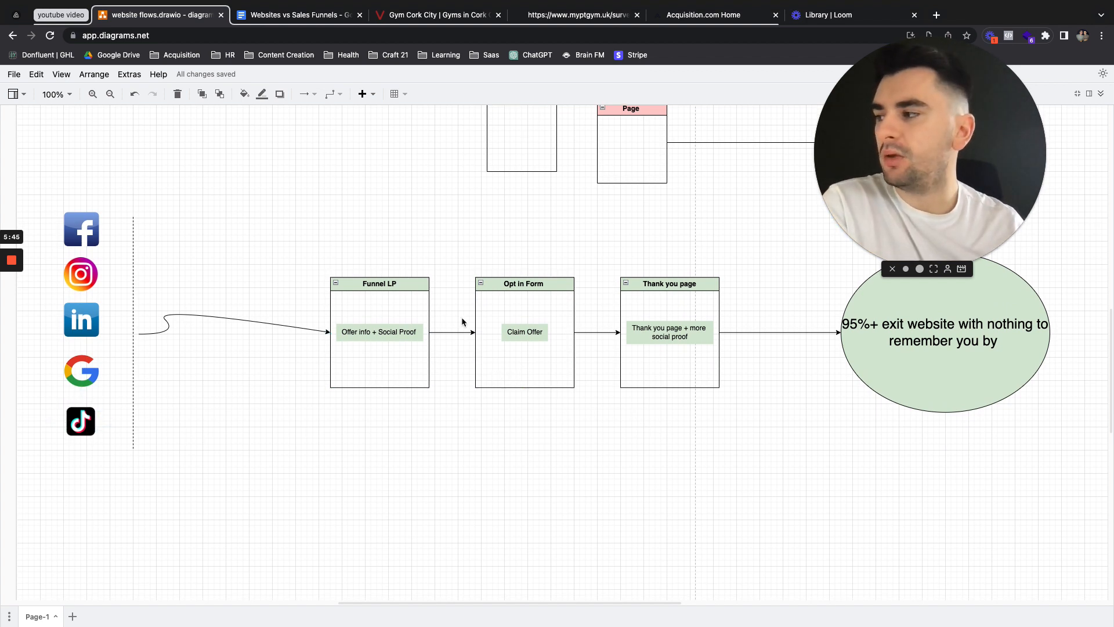
Nudge the exit ellipse upward so the Thank you page arrow re-routes into it.
click(379, 284)
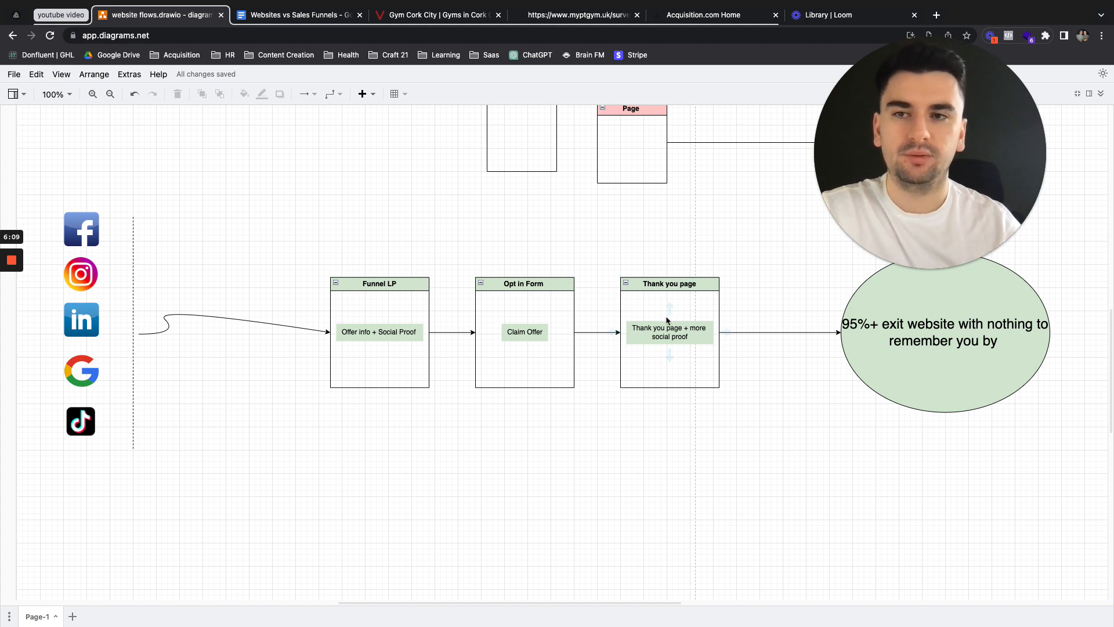
click(945, 341)
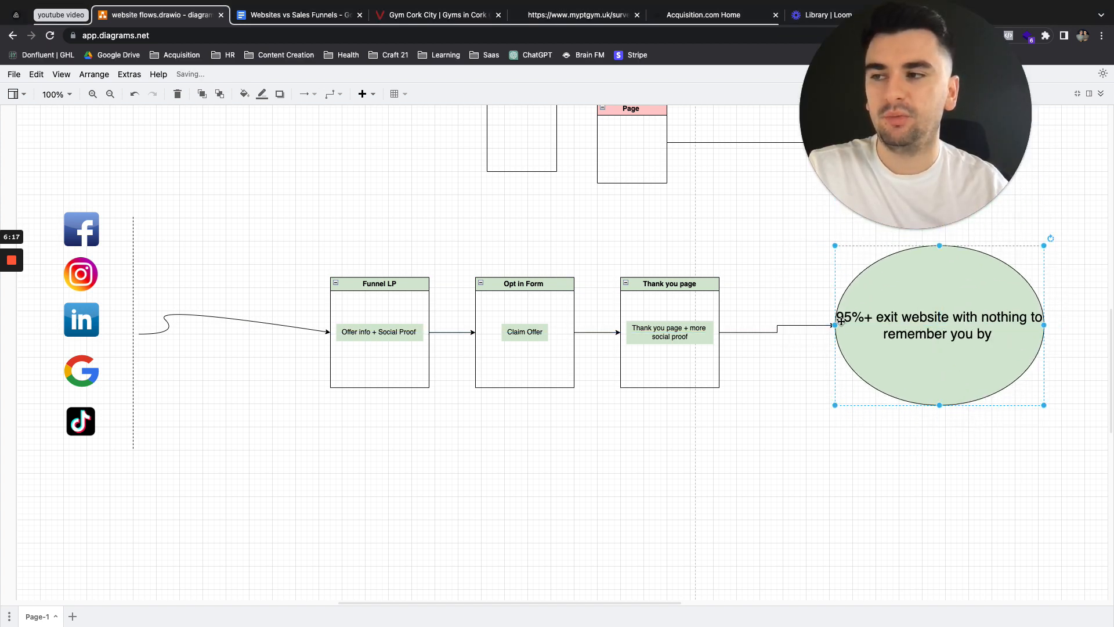
Replace the ellipse text with '10%+ going away with something'.
double_click(939, 327)
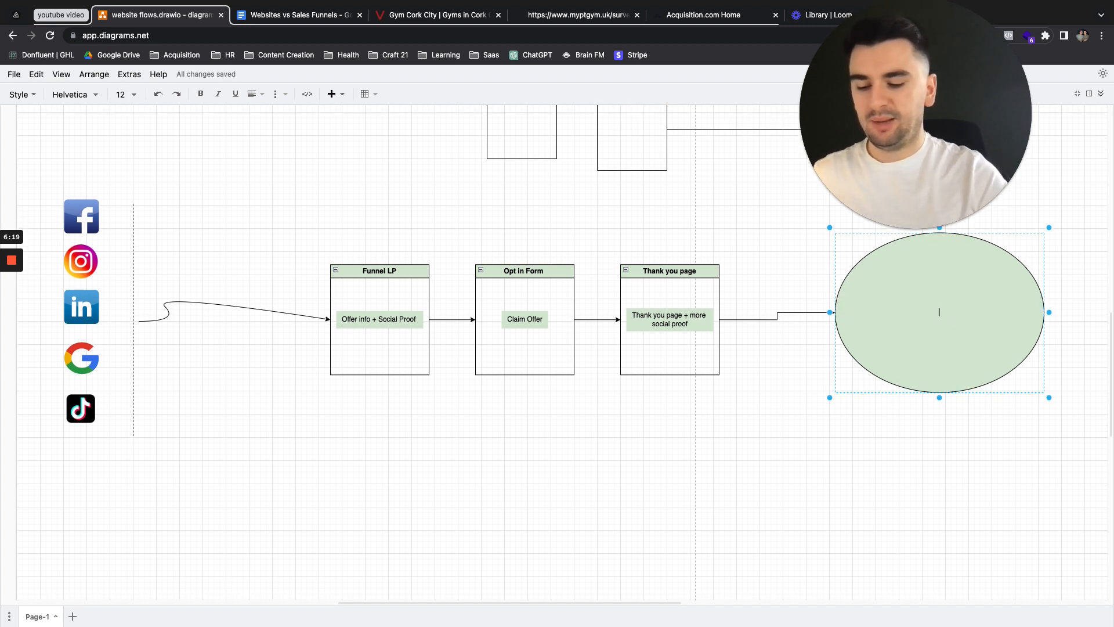
text(10)
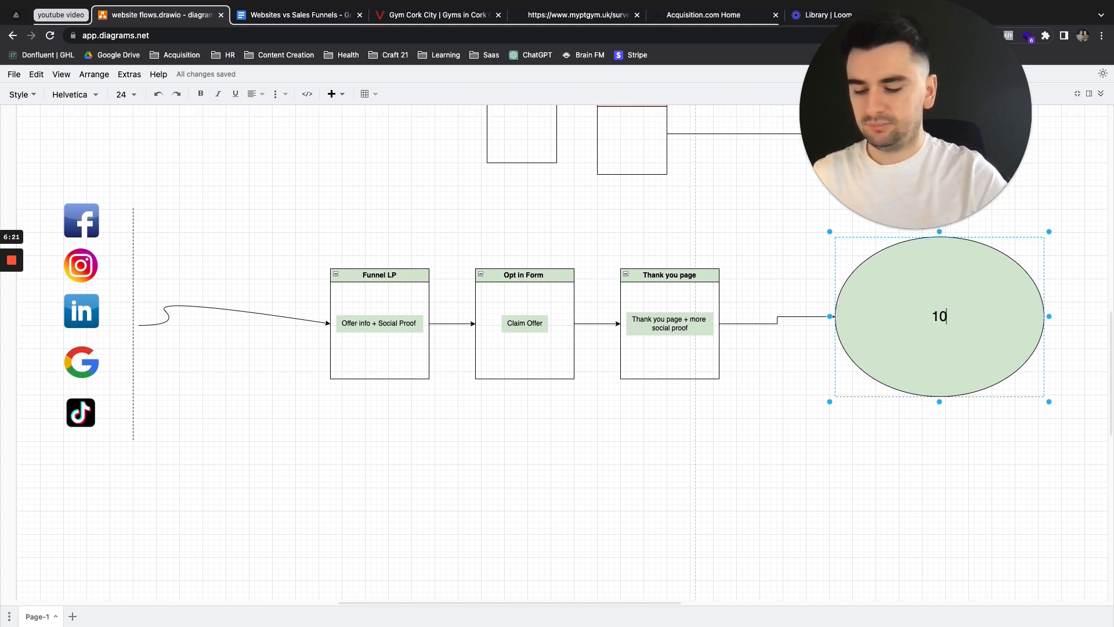
text(%)
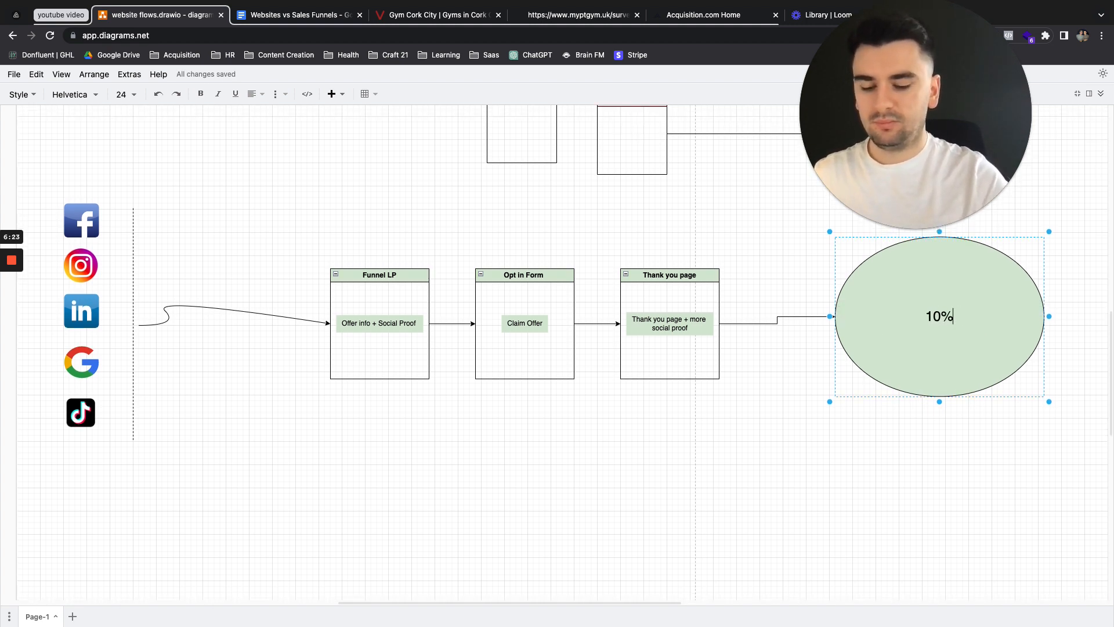
text(+ going a)
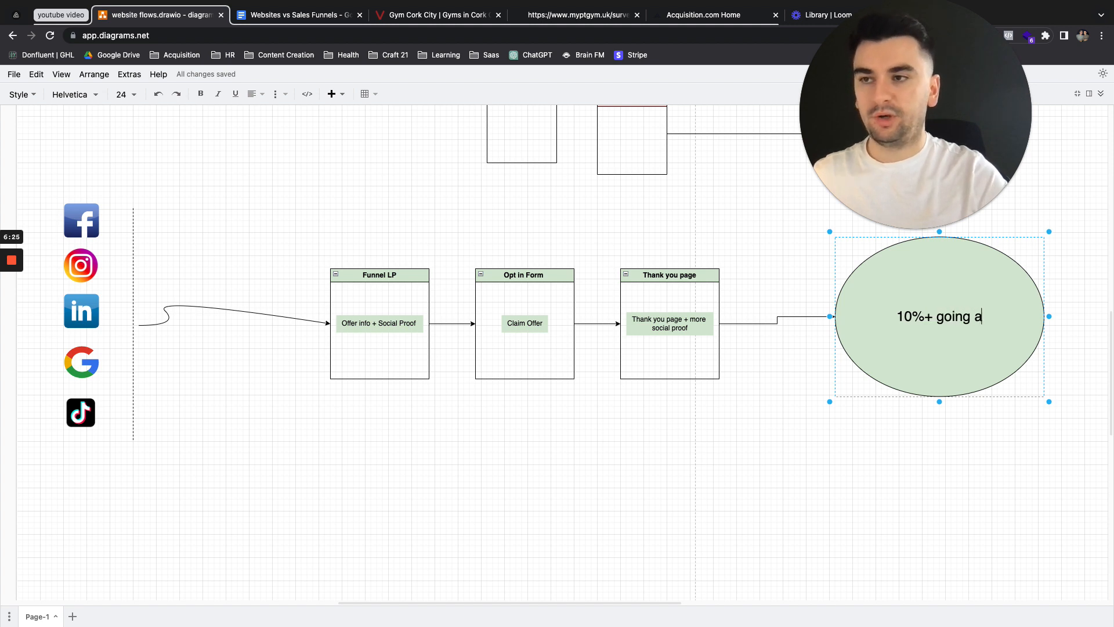
text(way with something)
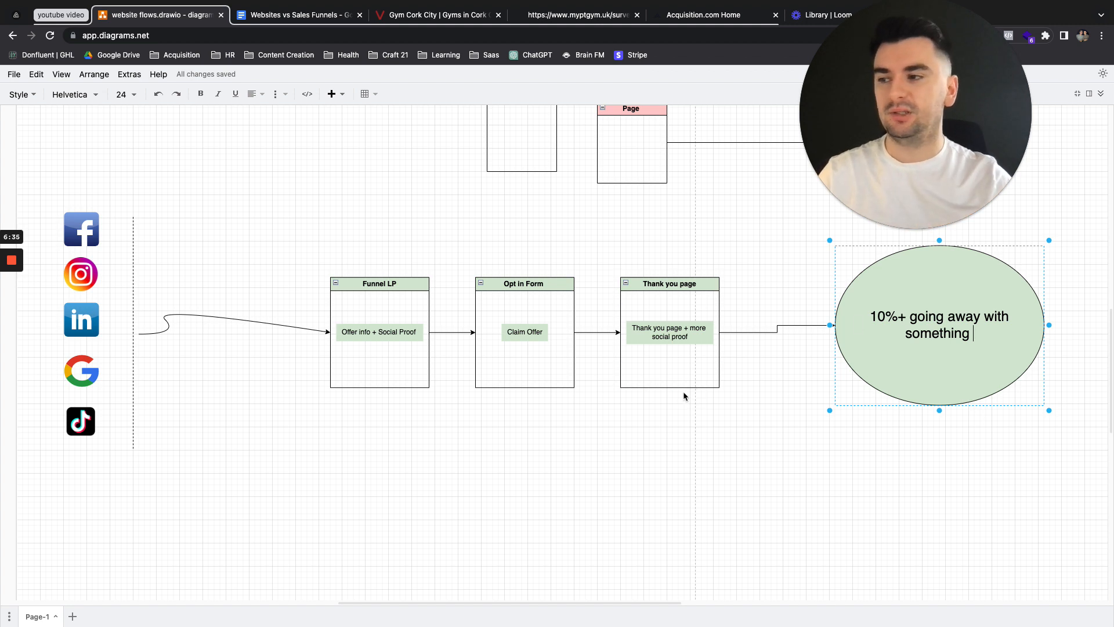
Drag a new connector arrow down from the Thank you page box into empty space.
drag(668, 387, 718, 513)
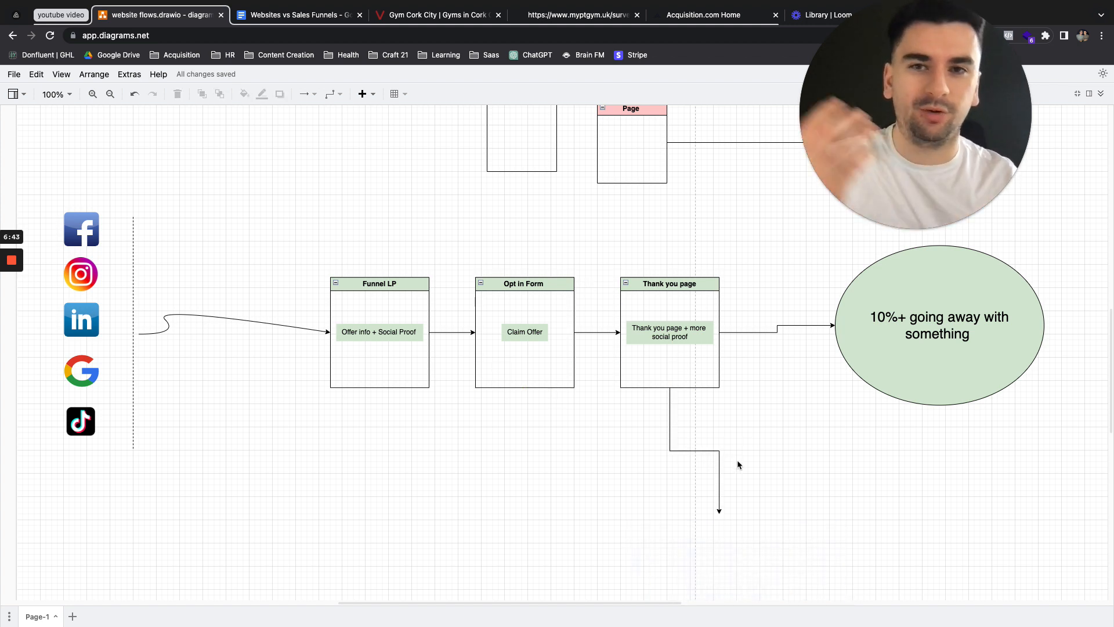
mouse_move(719, 484)
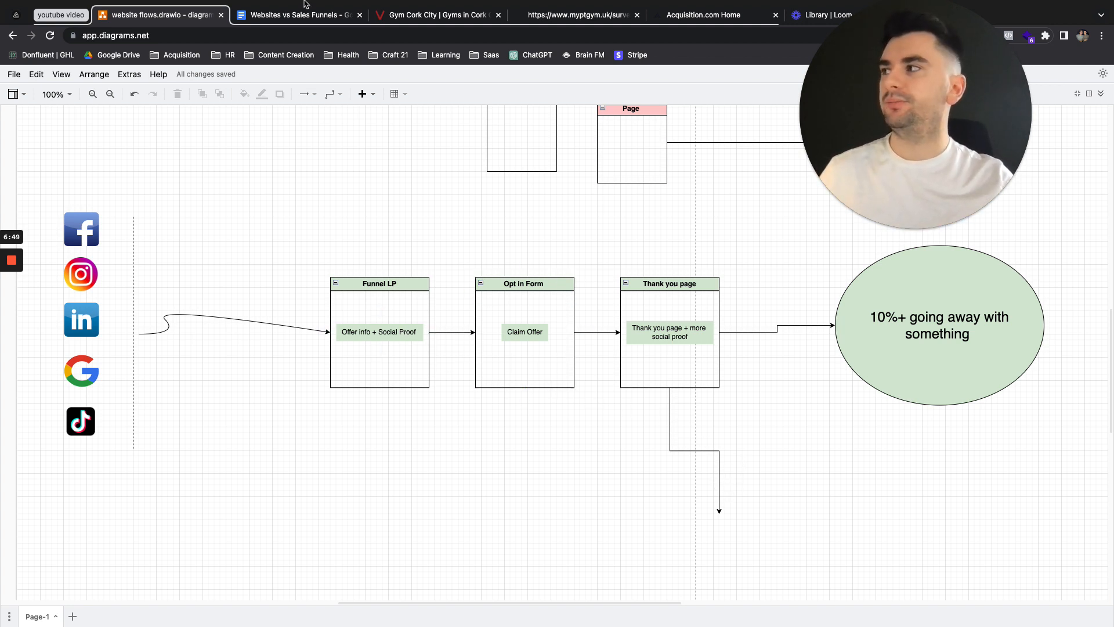
click(304, 15)
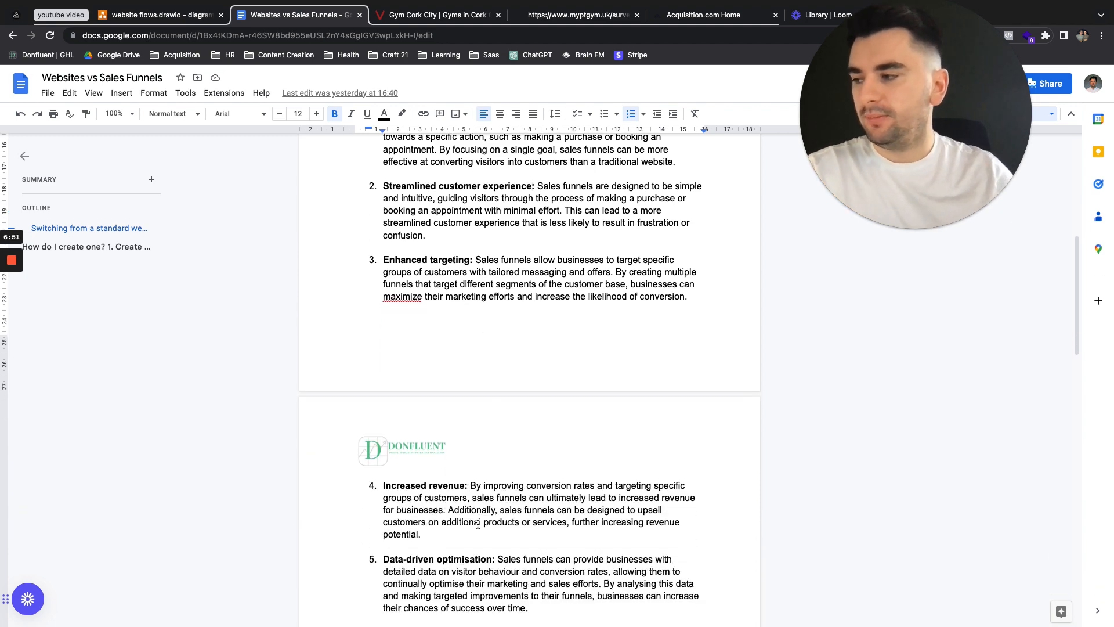
scroll(up, 3)
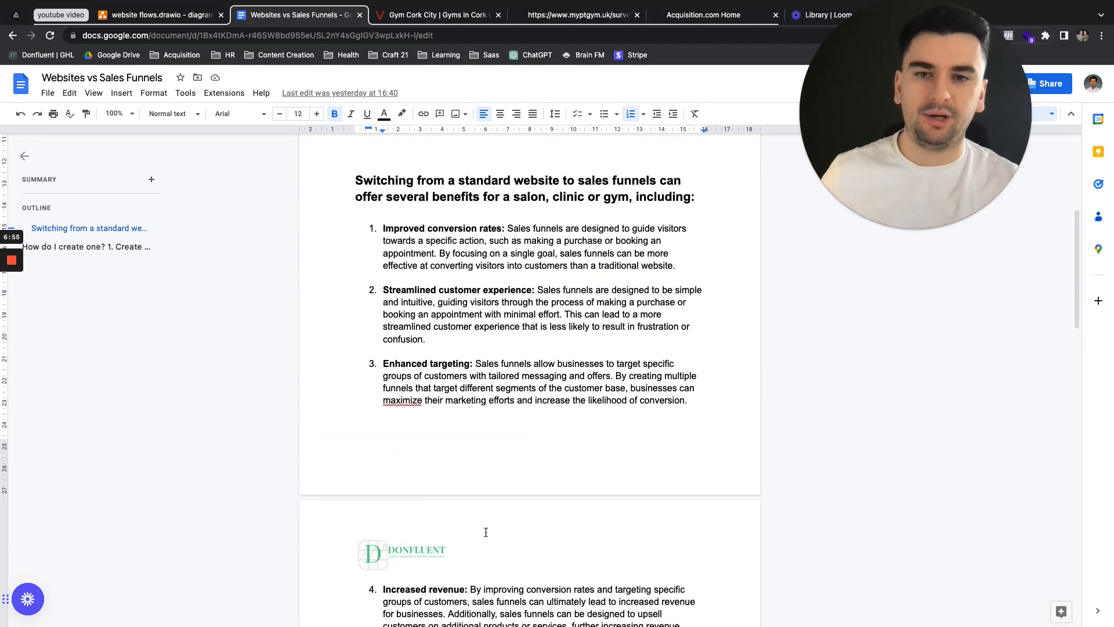
scroll(down, 3)
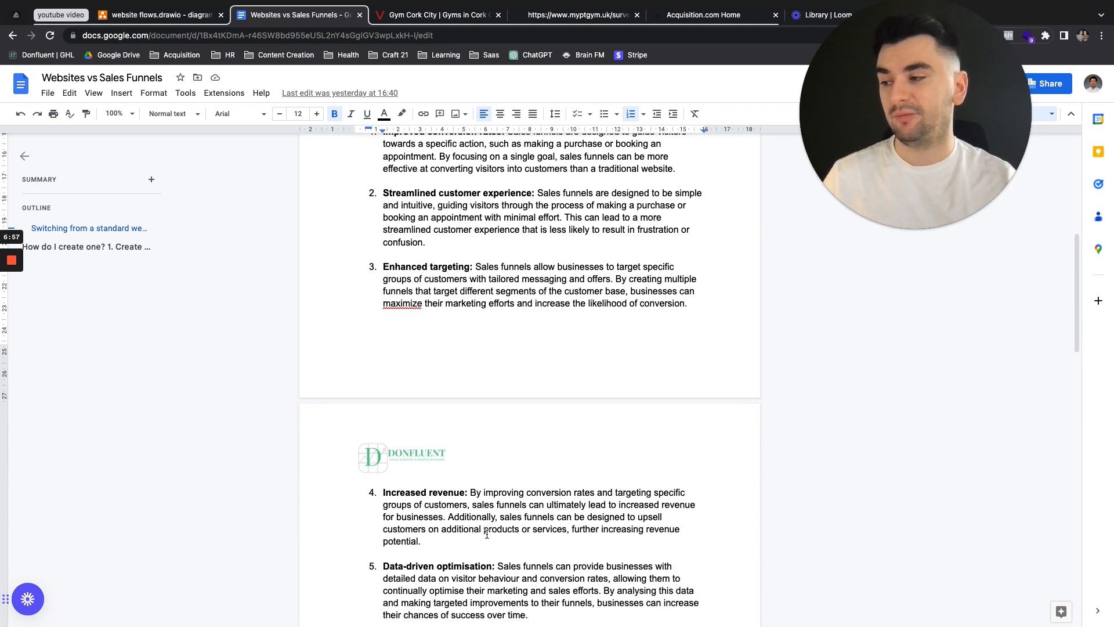
scroll(down, 3)
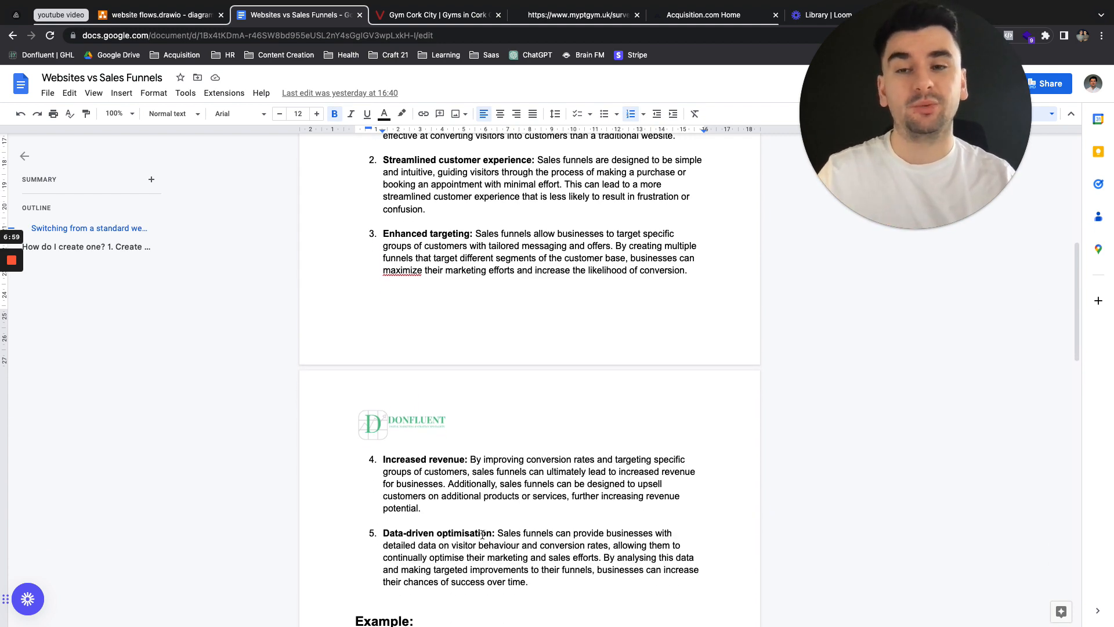
scroll(down, 3)
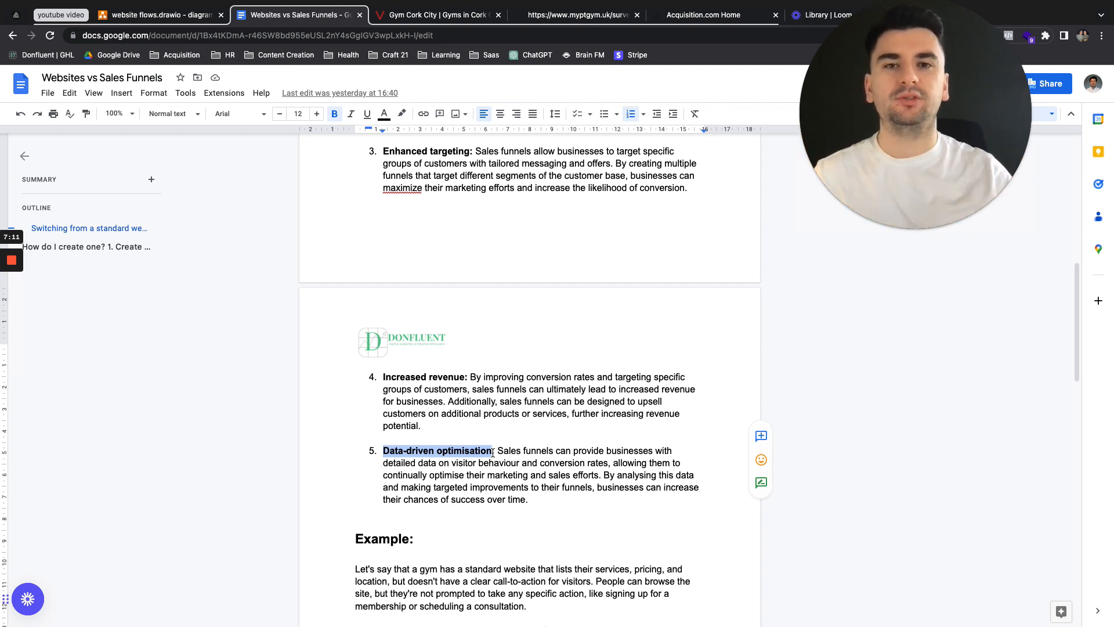
scroll(down, 3)
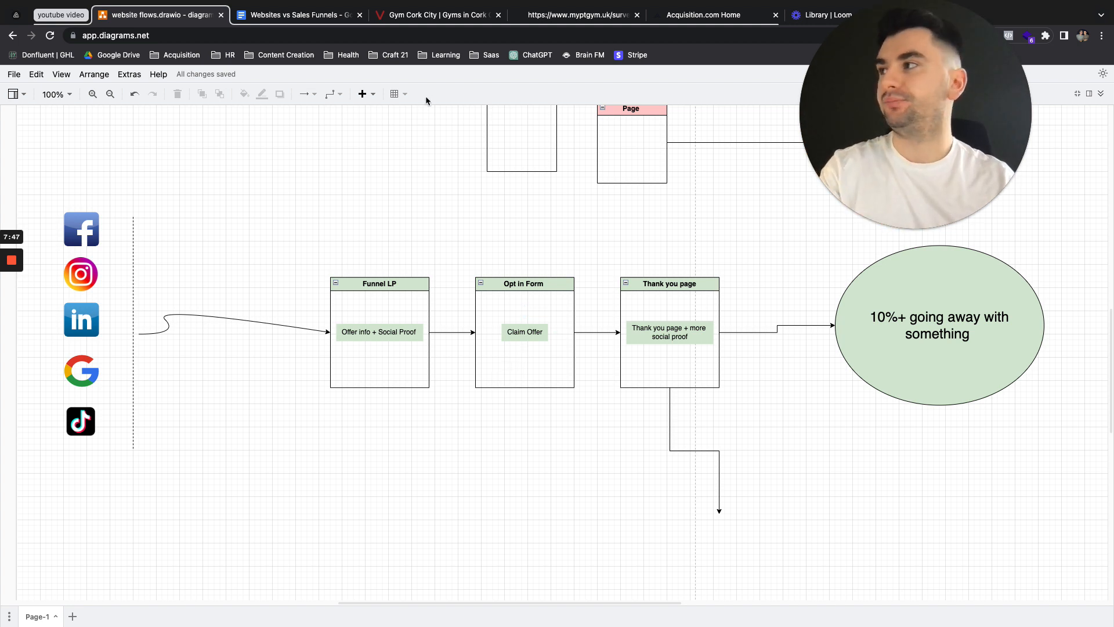
Highlight the Landing page step of the gym Example, then scroll to 'How do I create one?'.
click(298, 15)
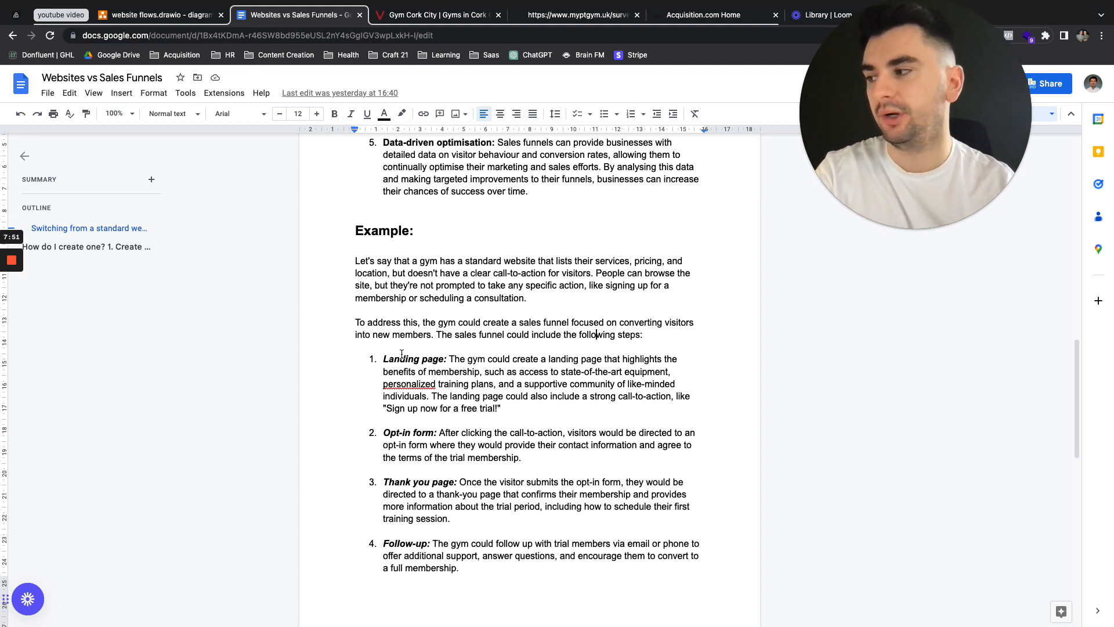
double_click(414, 359)
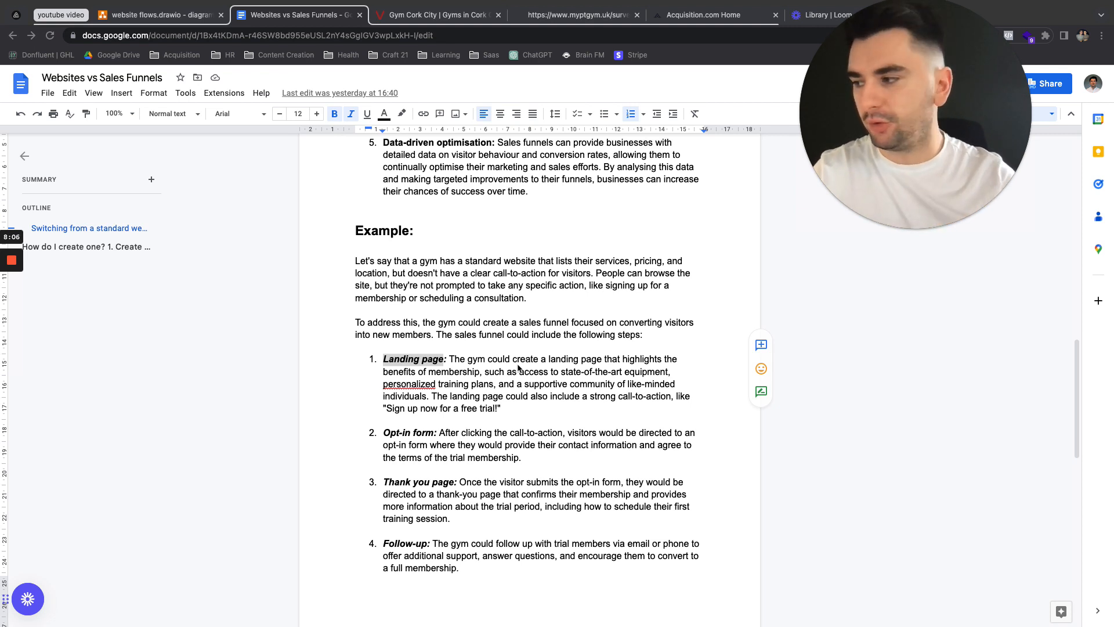
drag(563, 431, 520, 456)
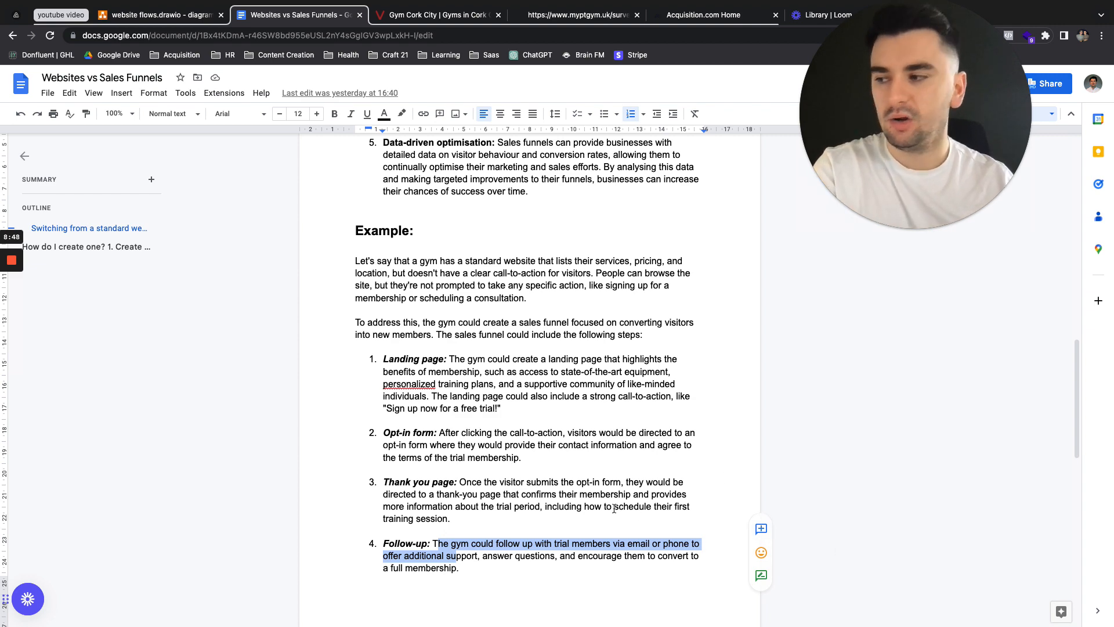
scroll(down, 3)
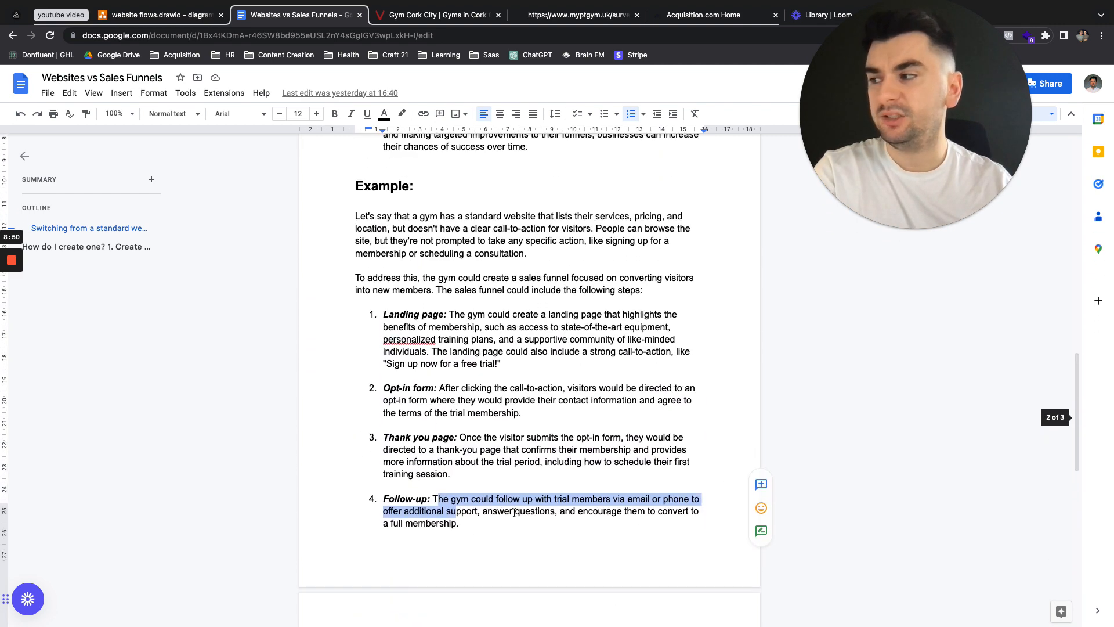
scroll(down, 3)
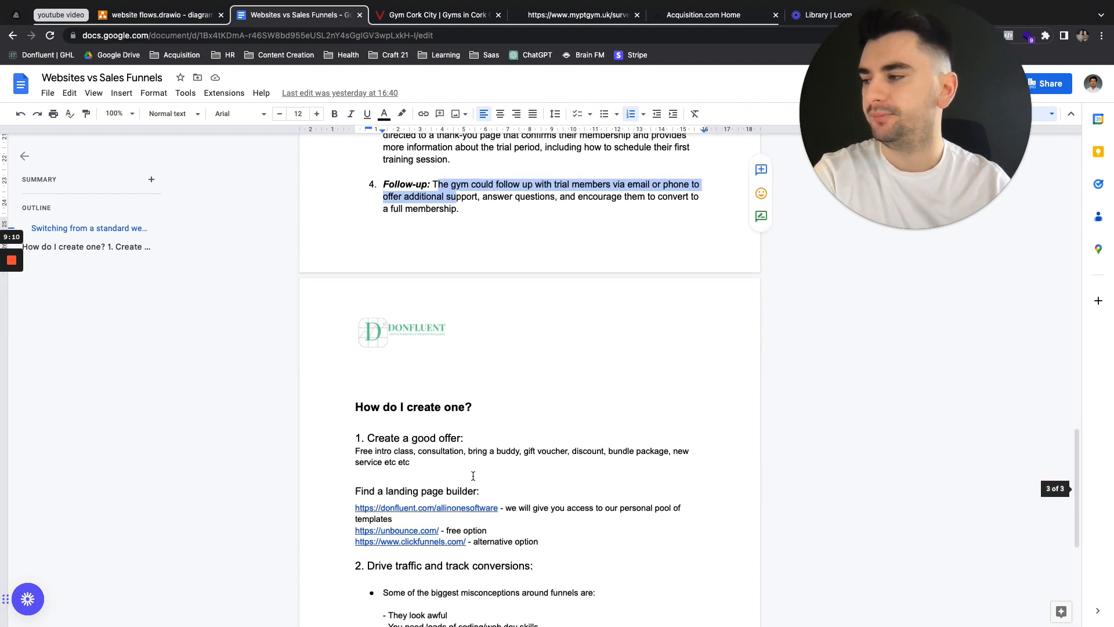
Review the offer ideas and highlight the allinonesoftware landing page builder link, then return to the funnel diagram.
scroll(down, 3)
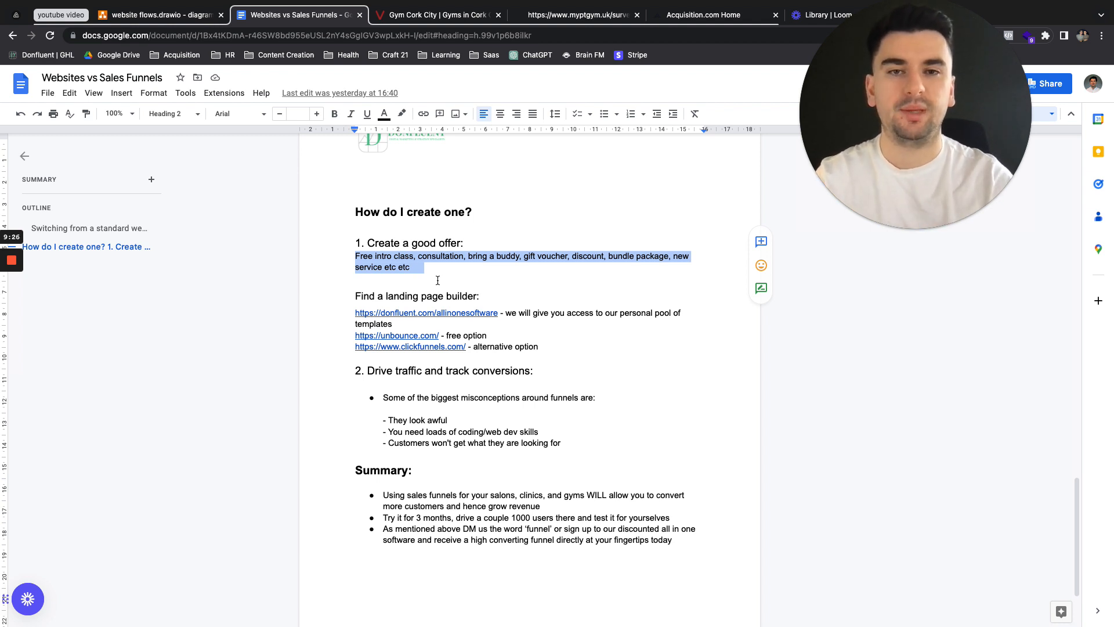
mouse_move(323, 313)
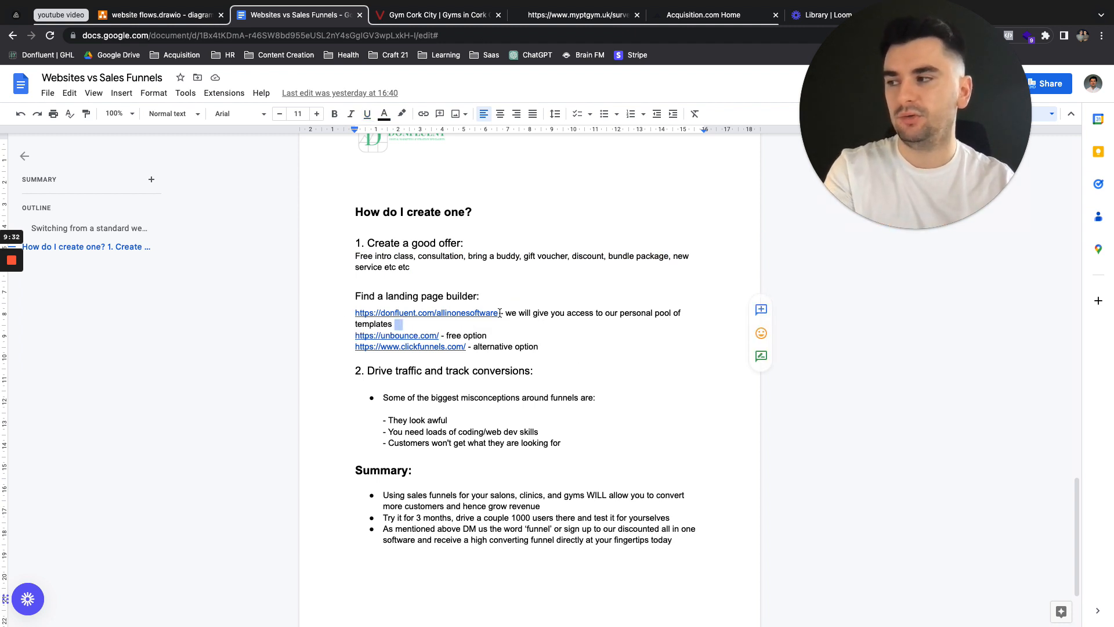
double_click(467, 313)
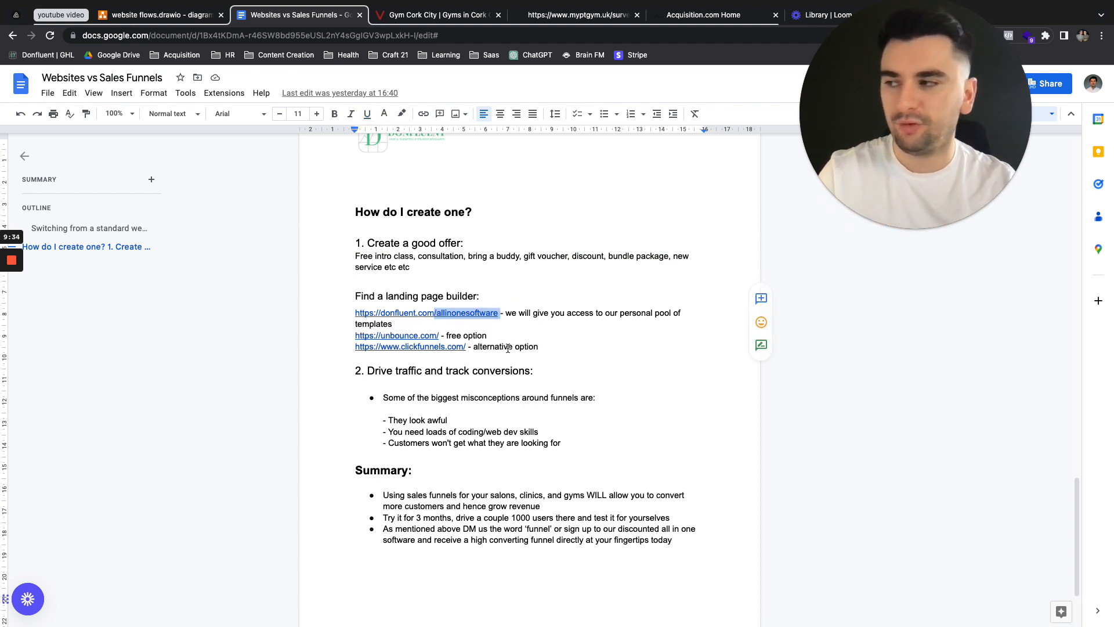
drag(504, 313, 402, 323)
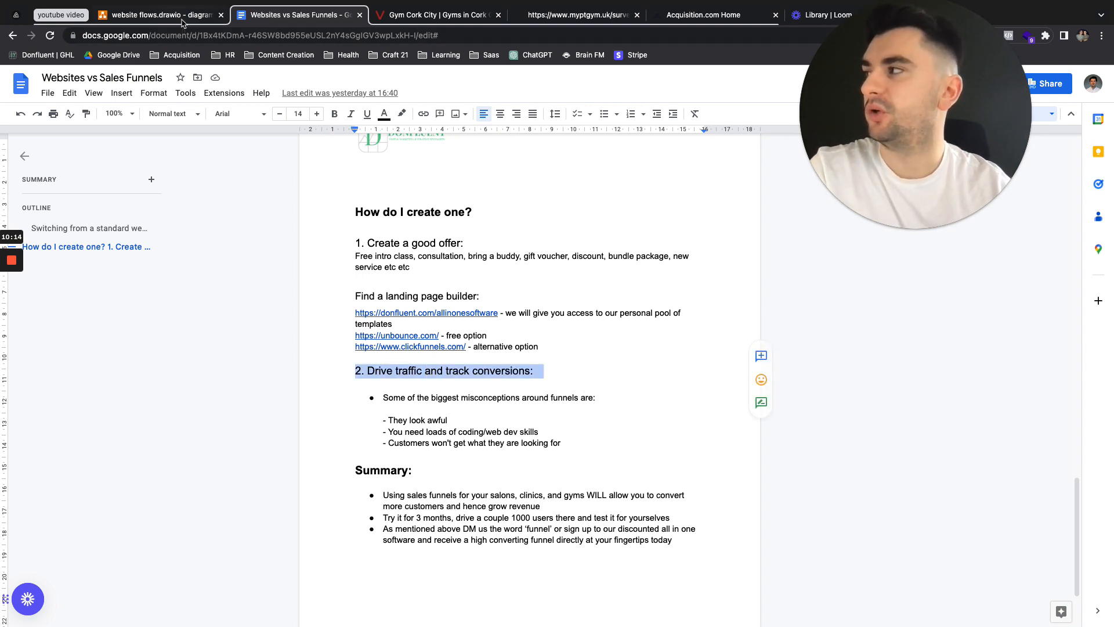
click(157, 15)
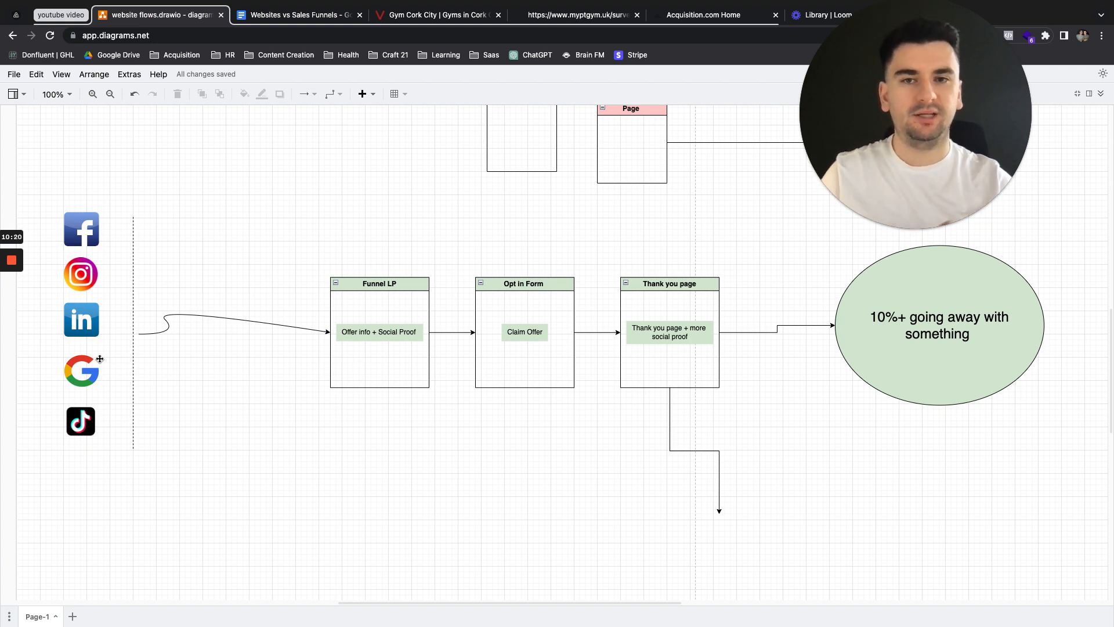
mouse_move(168, 359)
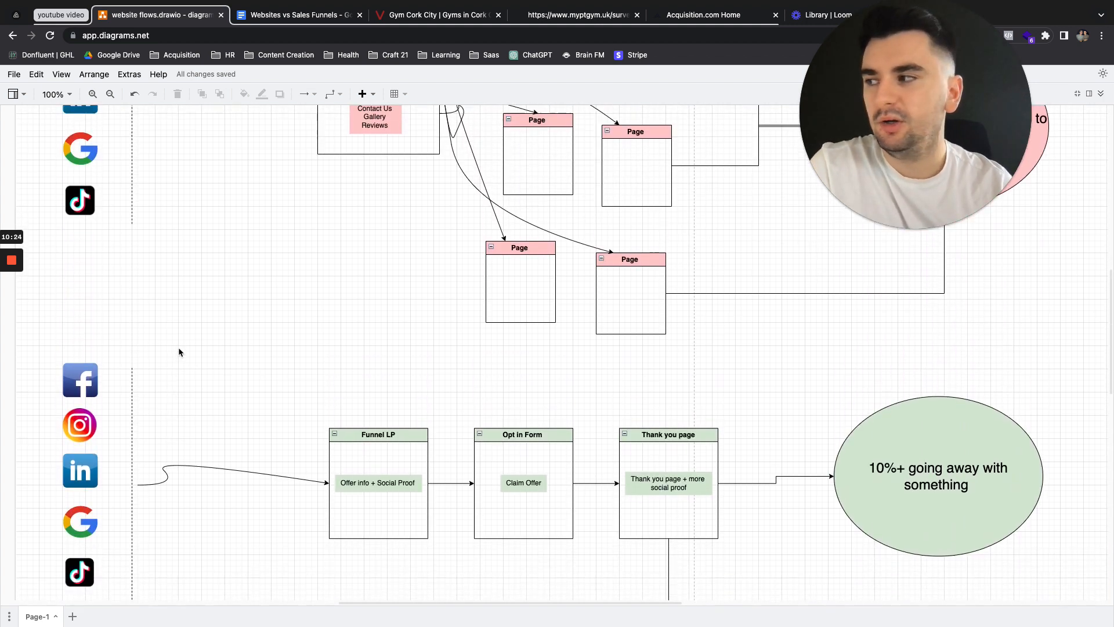
Scroll the diagram to the Funnel LP, Opt in Form and Thank you page row.
scroll(down, 3)
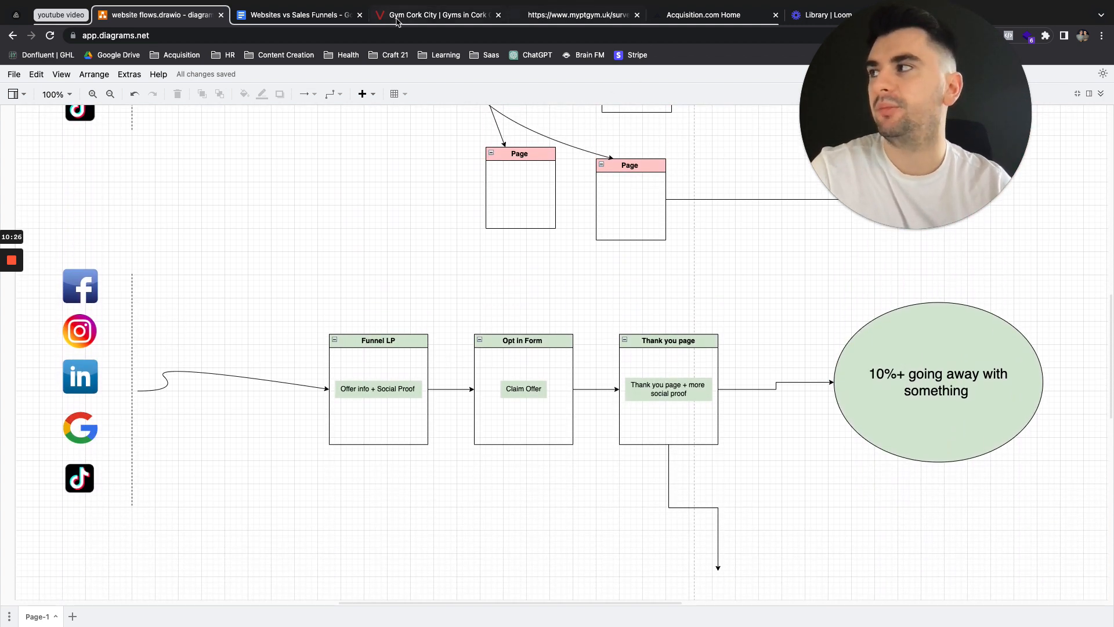
click(299, 14)
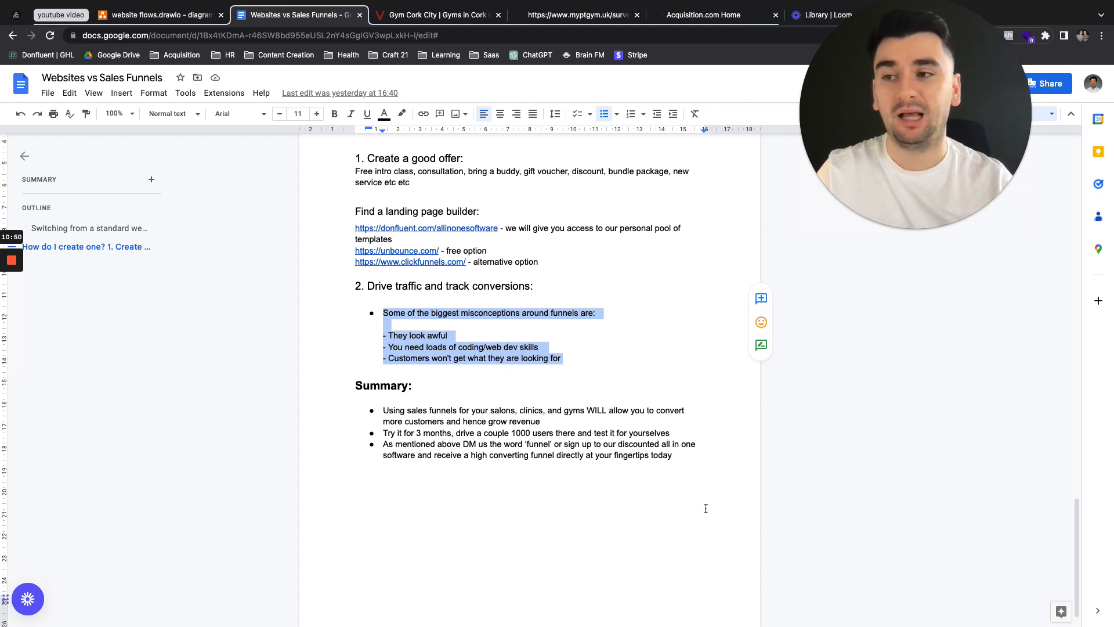
mouse_move(312, 318)
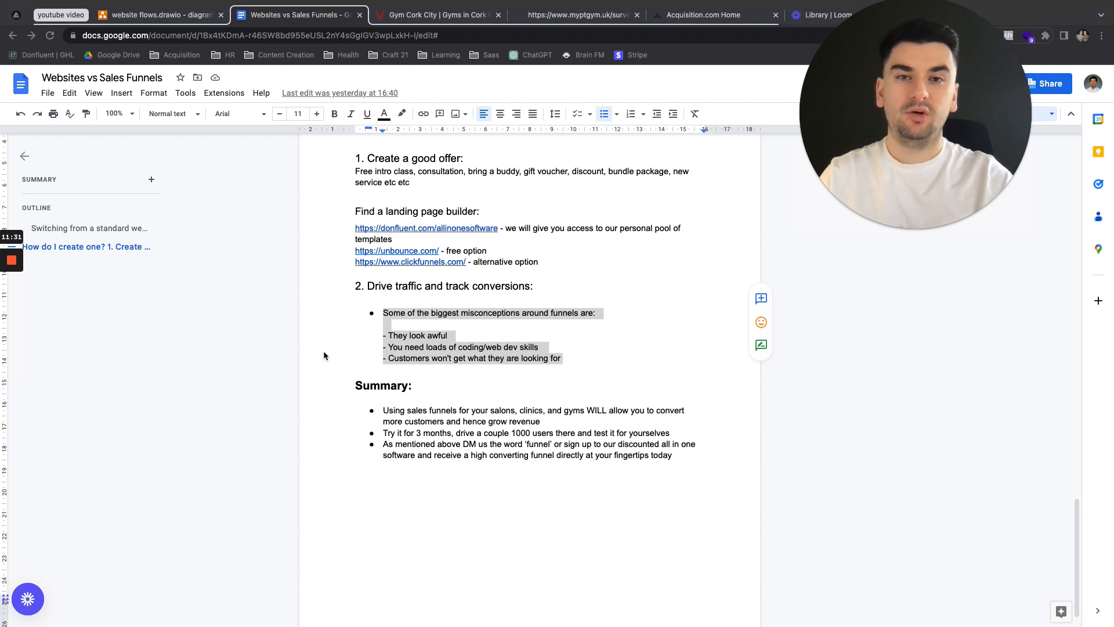
mouse_move(345, 349)
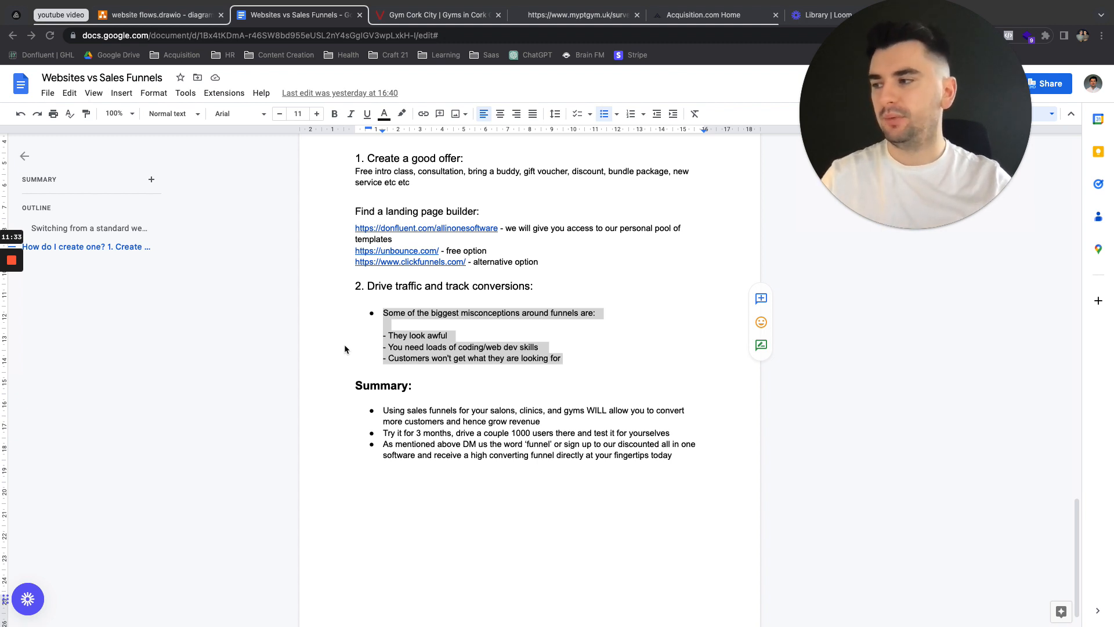
mouse_move(552, 24)
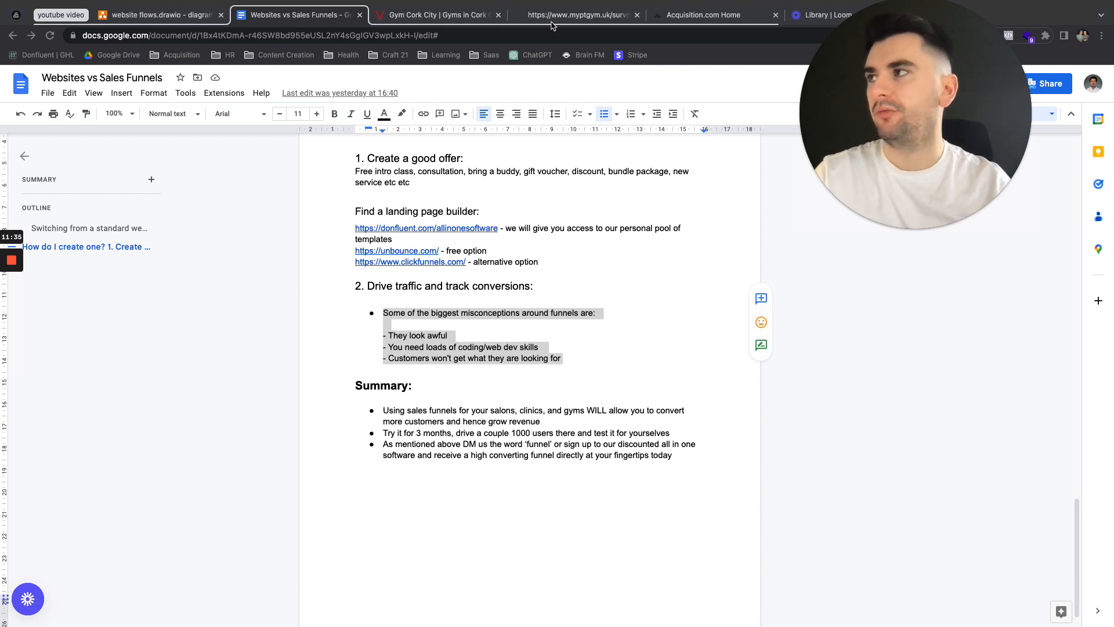
Bring up the MyPT gym example site after the misconceptions list.
click(585, 15)
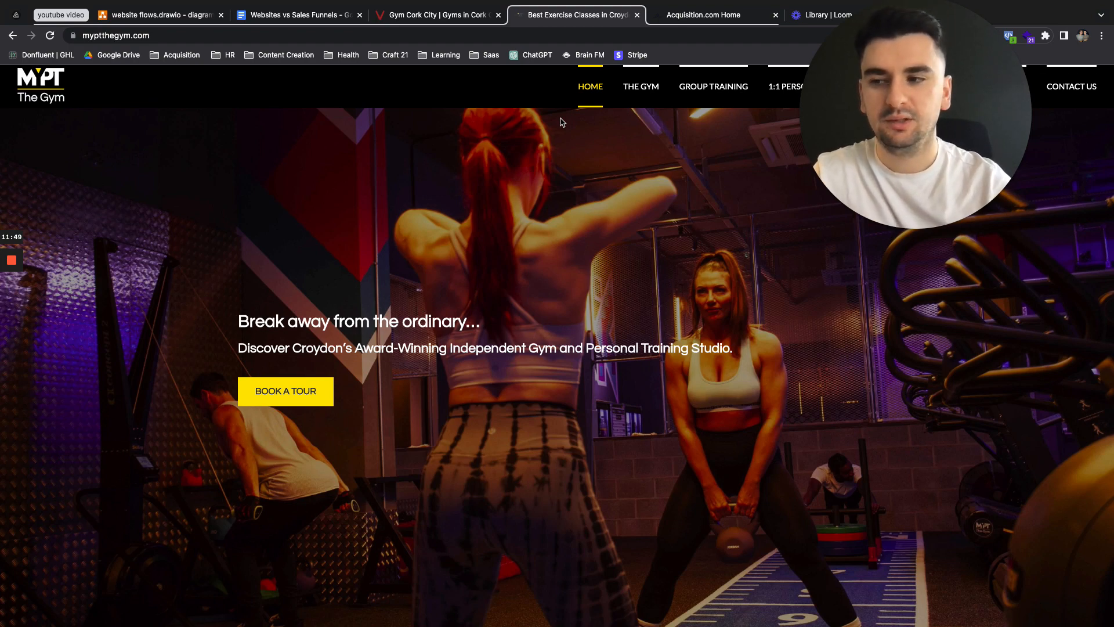
mouse_move(461, 256)
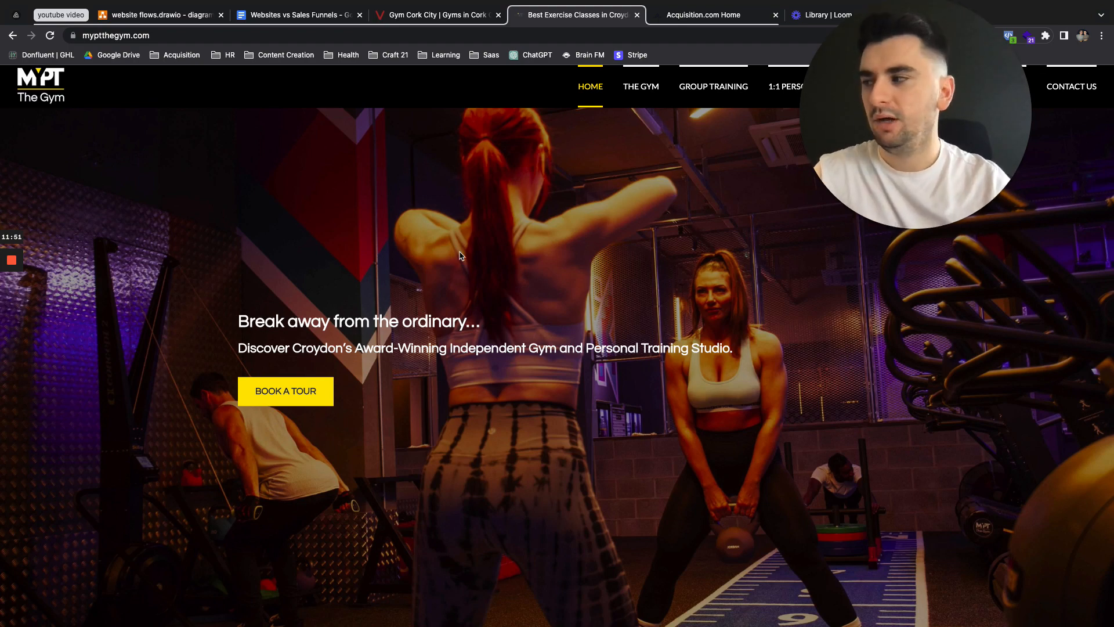
Scroll the MyPT homepage down to the T-52 quiz survey page.
scroll(down, 3)
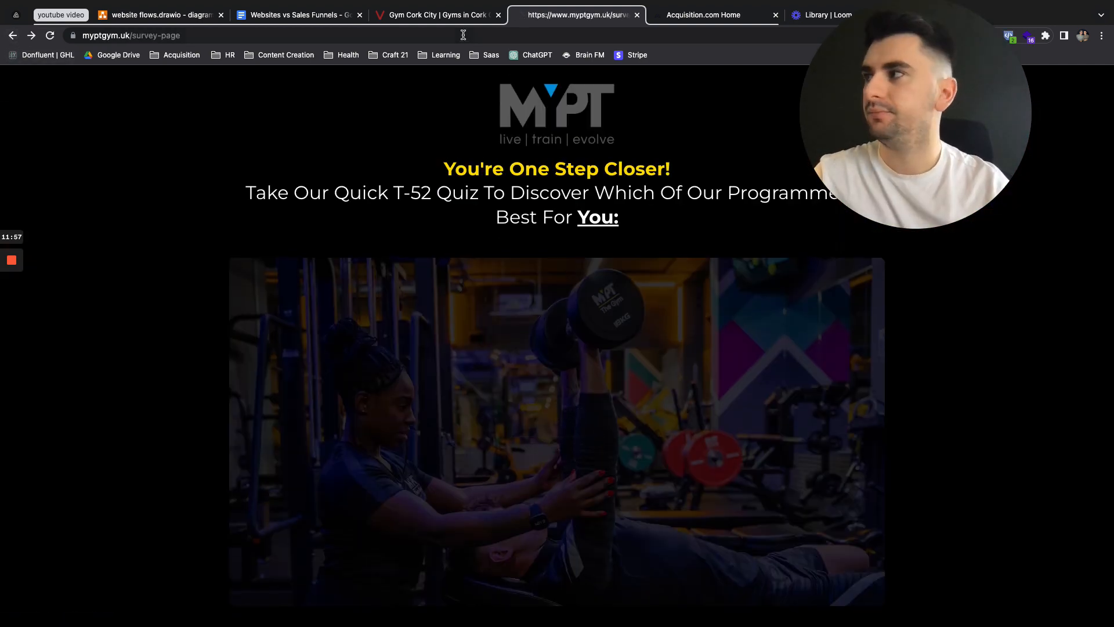
click(298, 14)
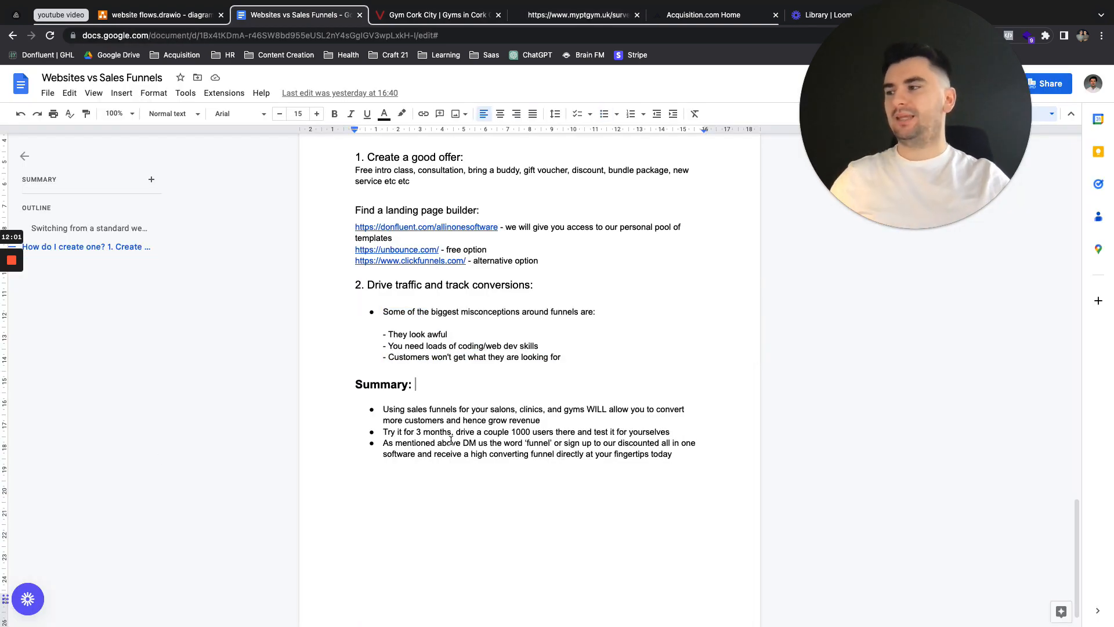
mouse_move(16, 291)
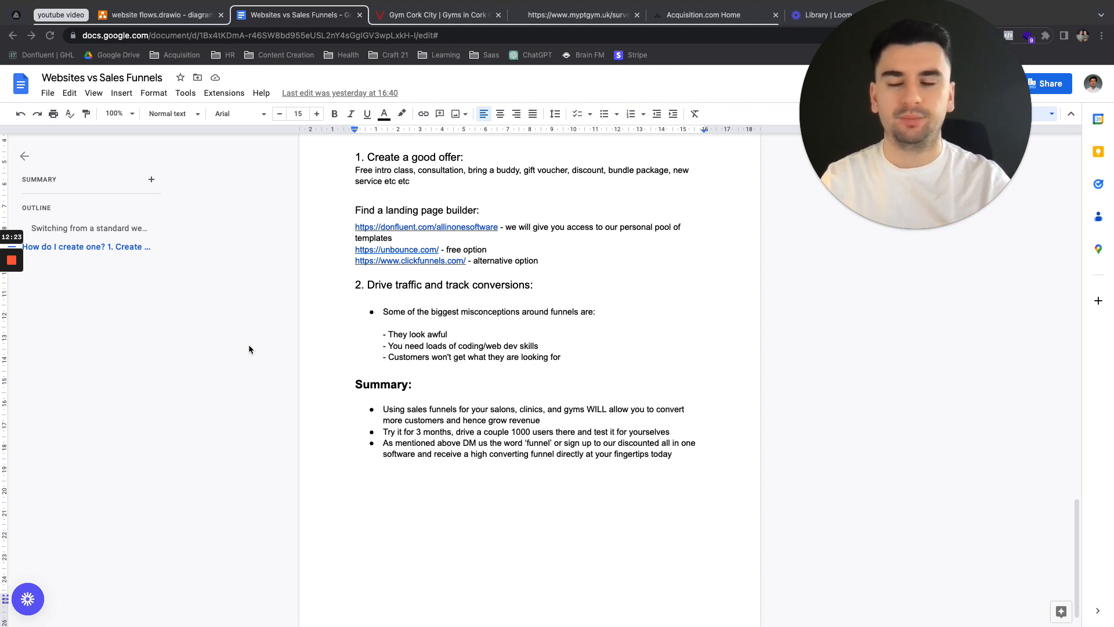
mouse_move(355, 428)
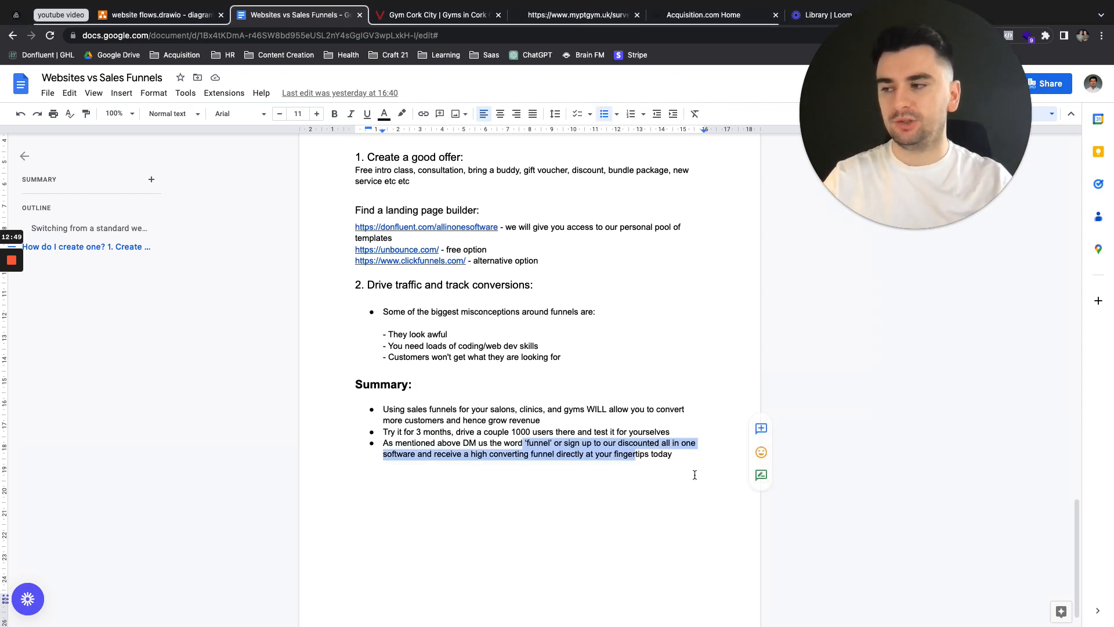
mouse_move(465, 492)
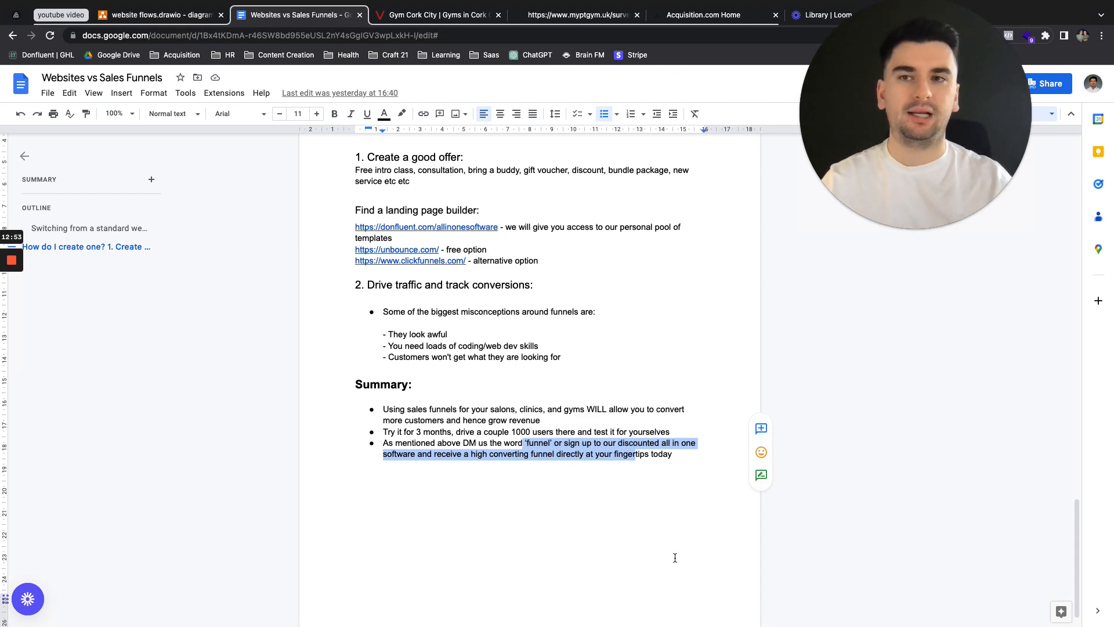
Scroll the website flows diagram to the '10%+ going away with something' oval.
click(143, 16)
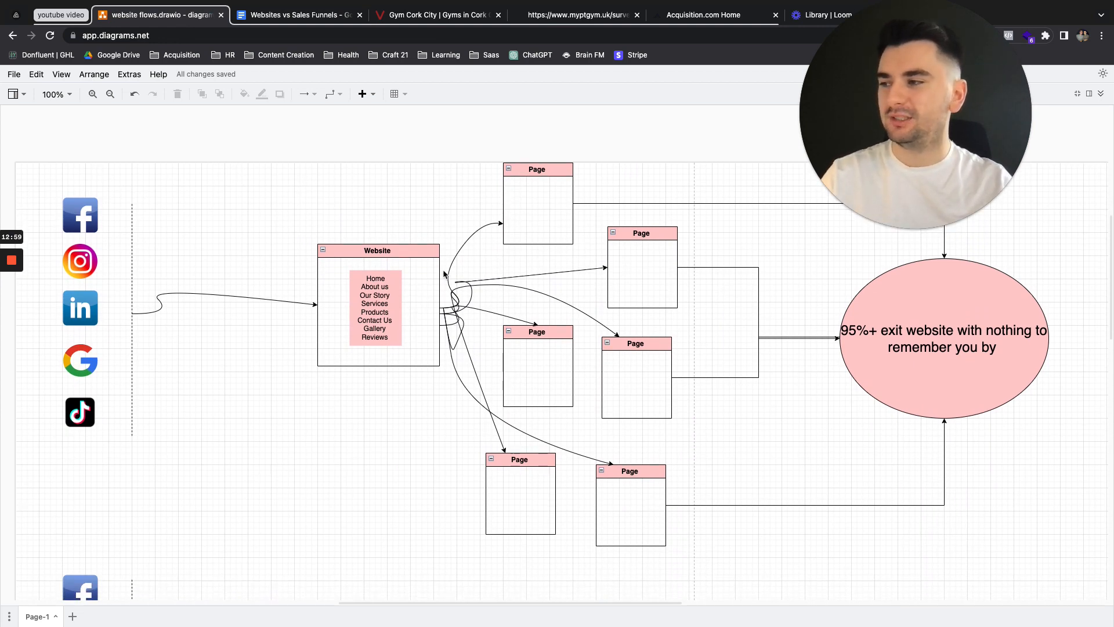
scroll(down, 3)
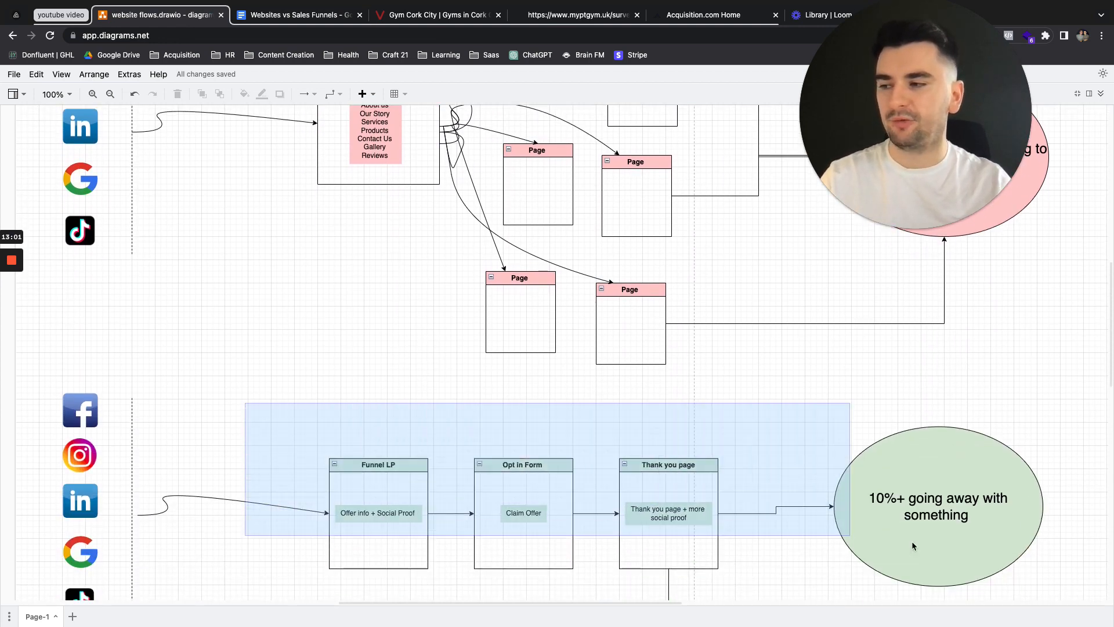